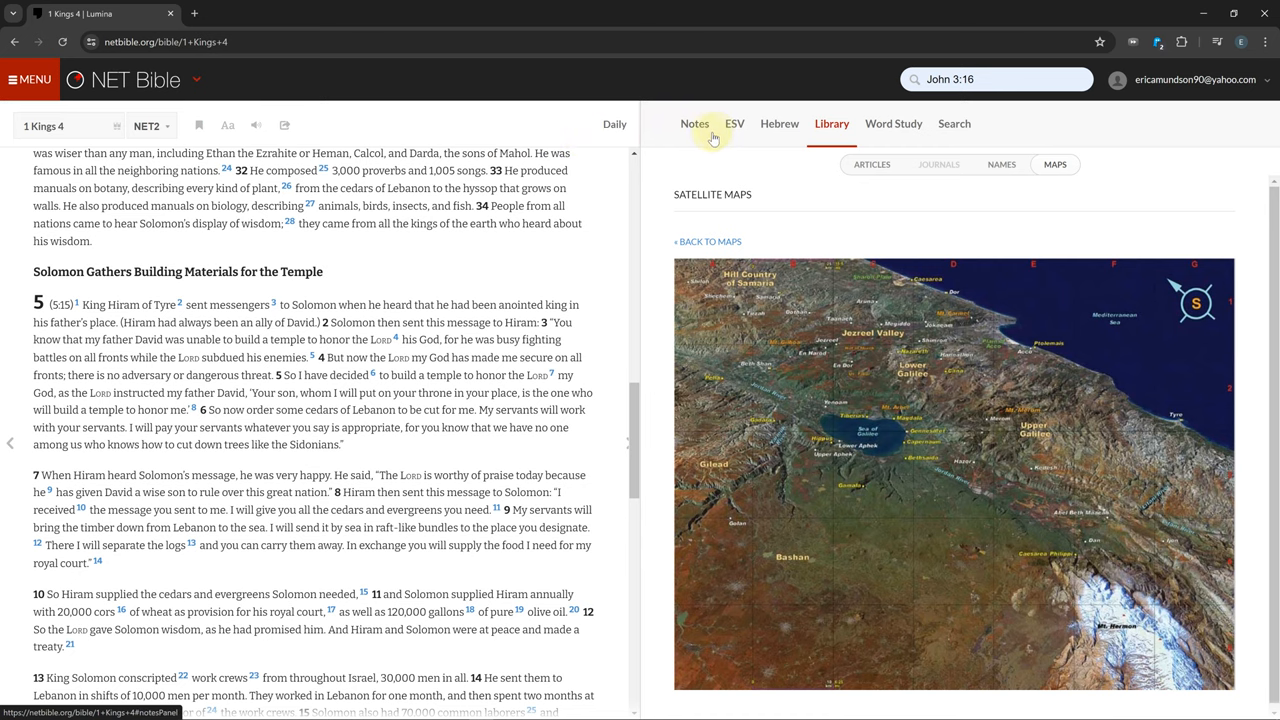
# Compare 1 Kings 4:32 in the ESV and parallel translations, highlighting matching Hebrew words, into 1 Kings 5
pyautogui.click(734, 124)
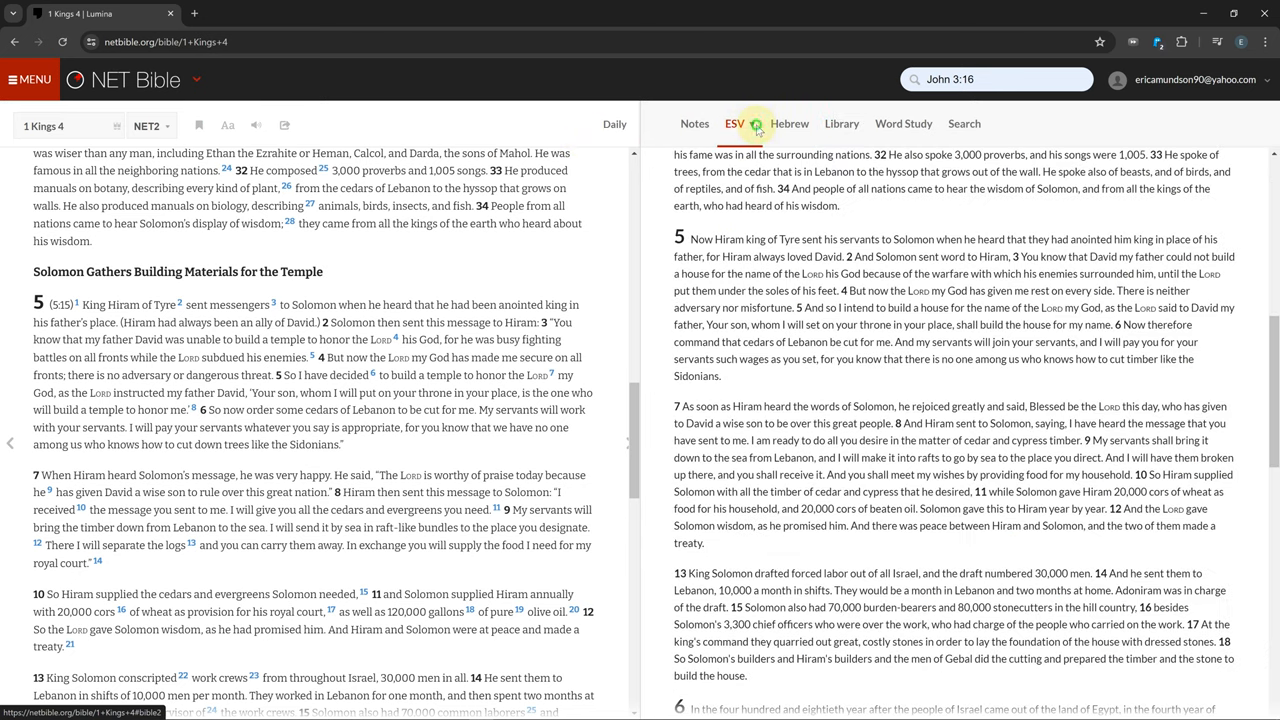
pyautogui.click(736, 124)
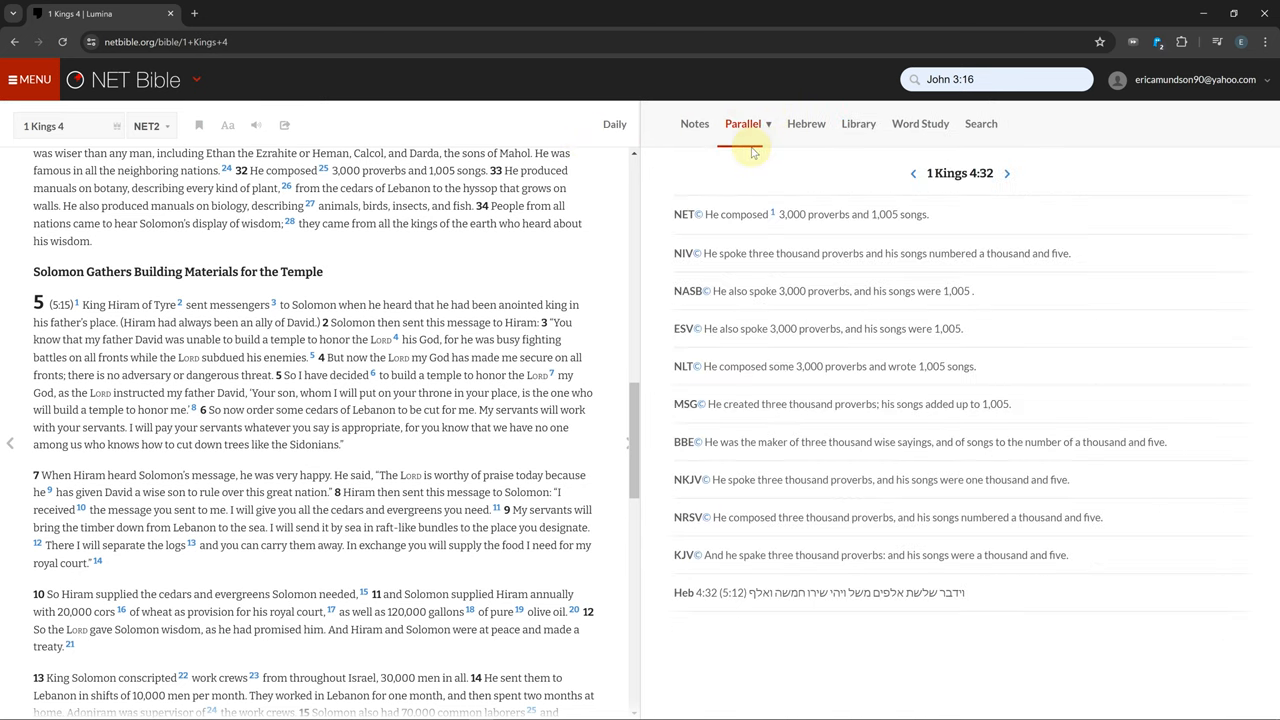
pyautogui.moveTo(772, 148)
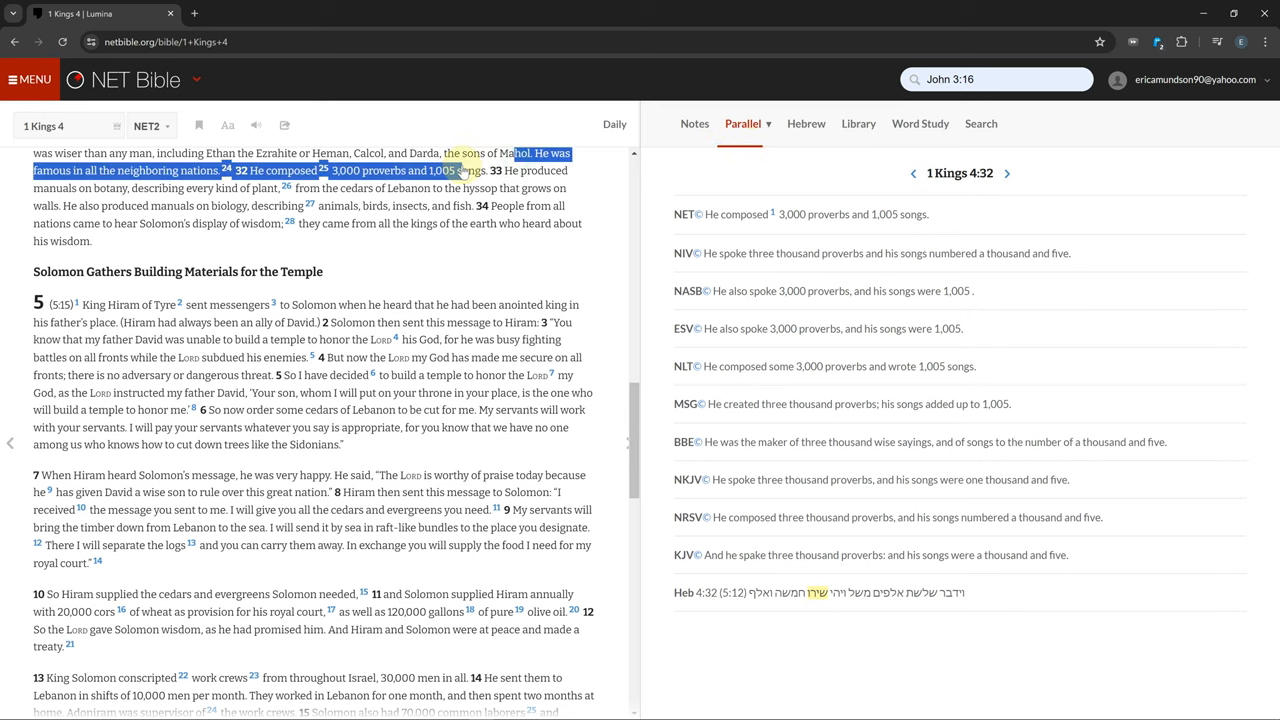
pyautogui.doubleClick(742, 214)
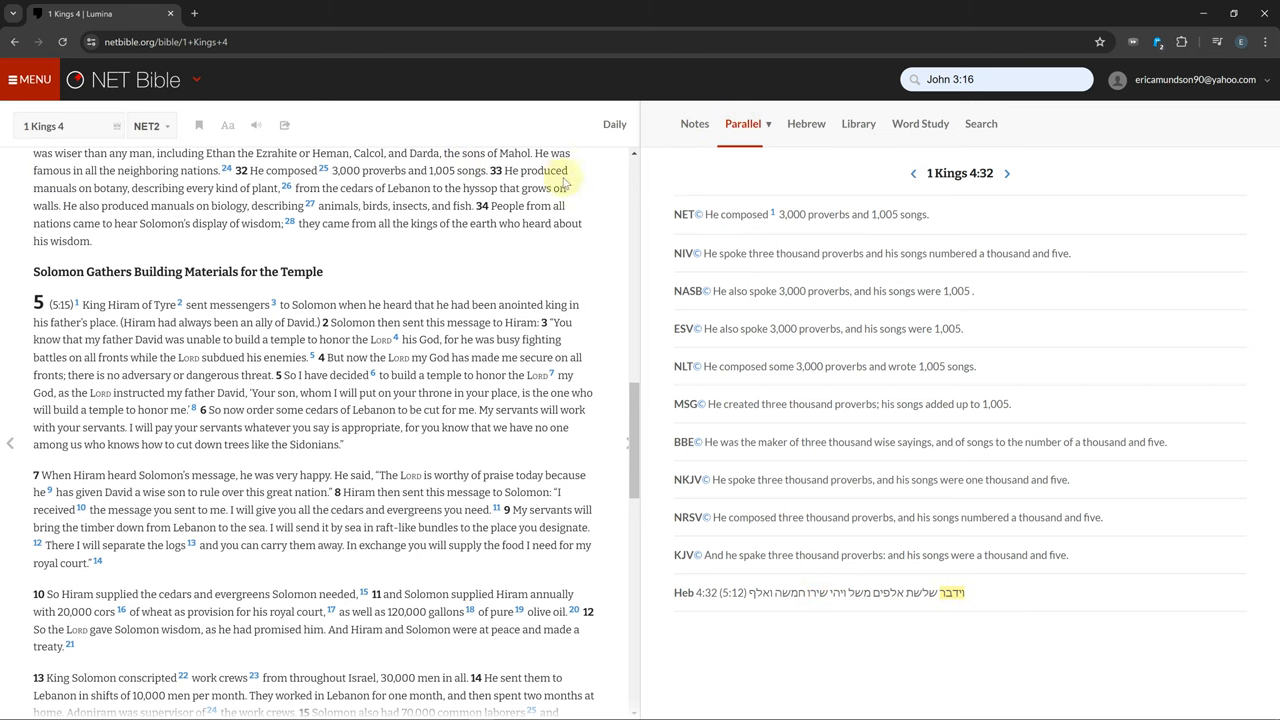
pyautogui.click(1010, 172)
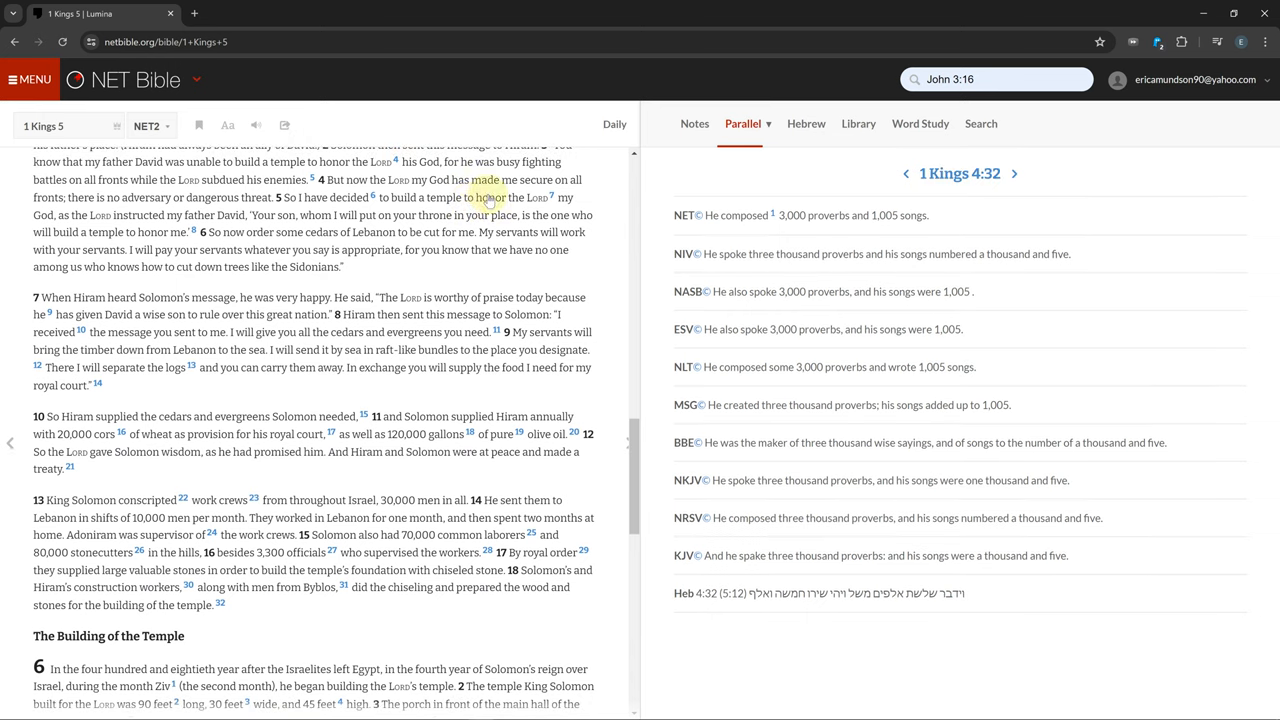
pyautogui.click(56, 124)
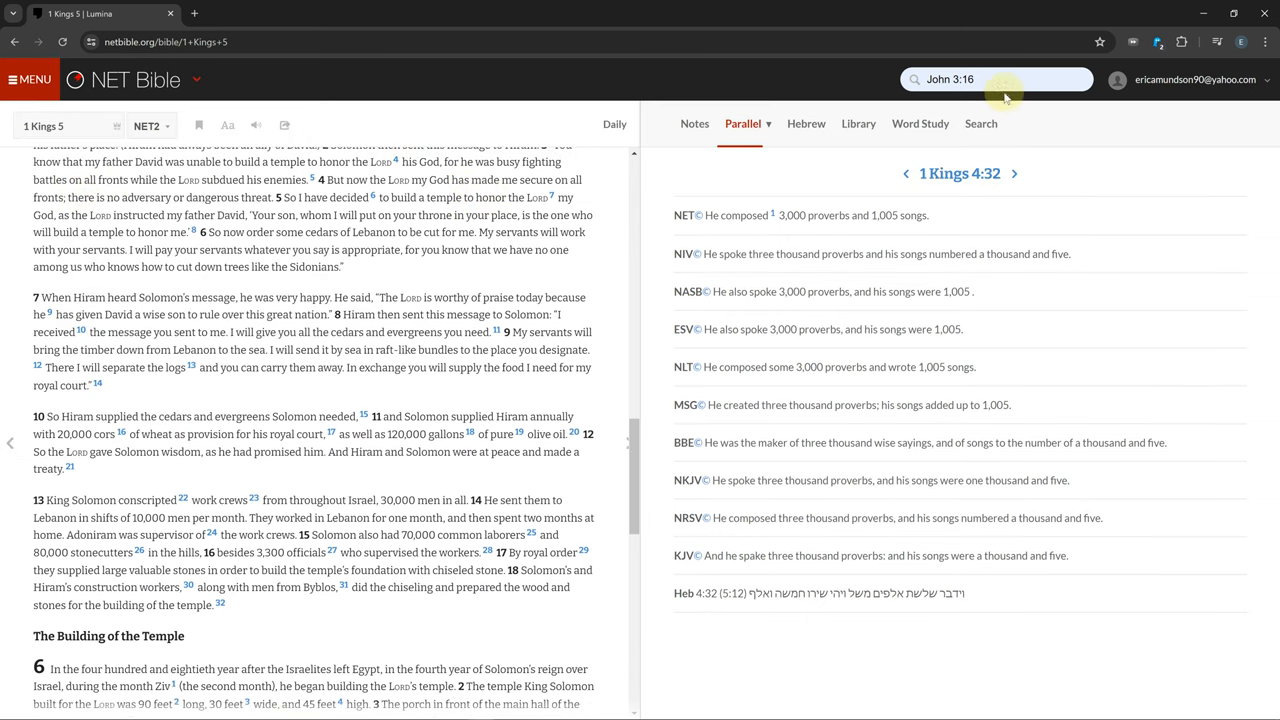
# Look up John 3:16 and review the bookmarks list in the reader toolbar
pyautogui.click(972, 124)
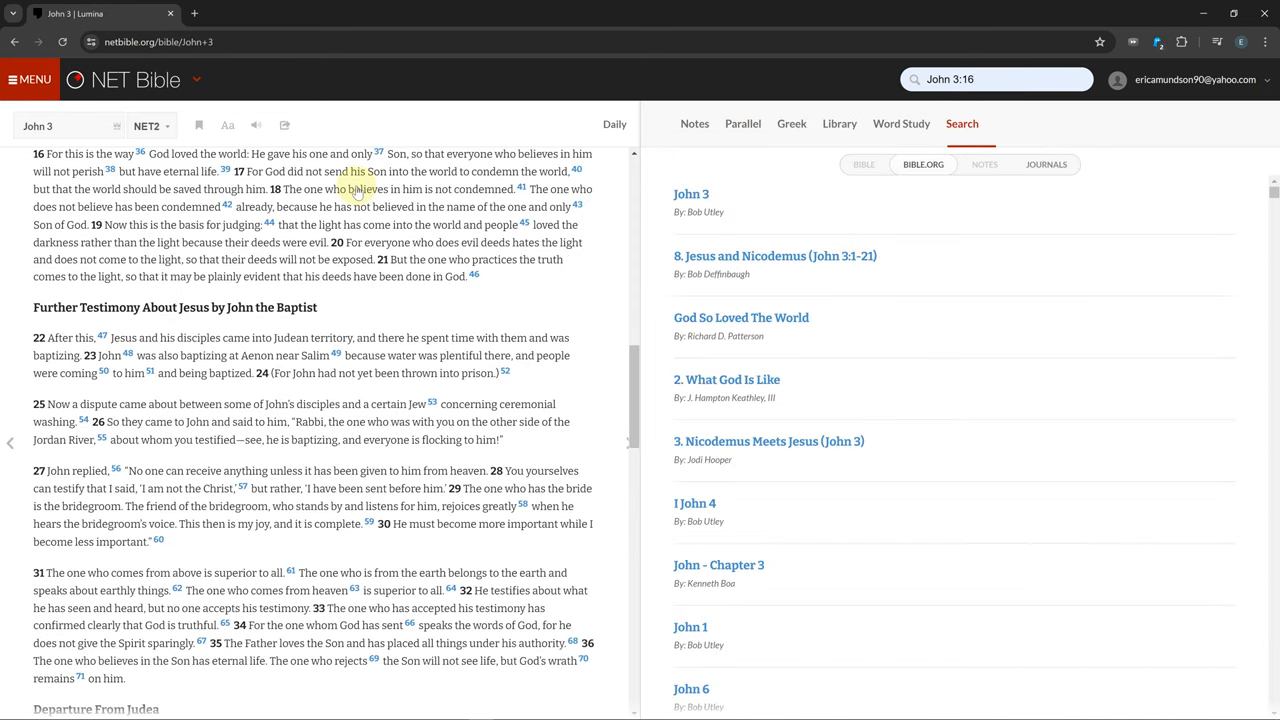
pyautogui.click(150, 124)
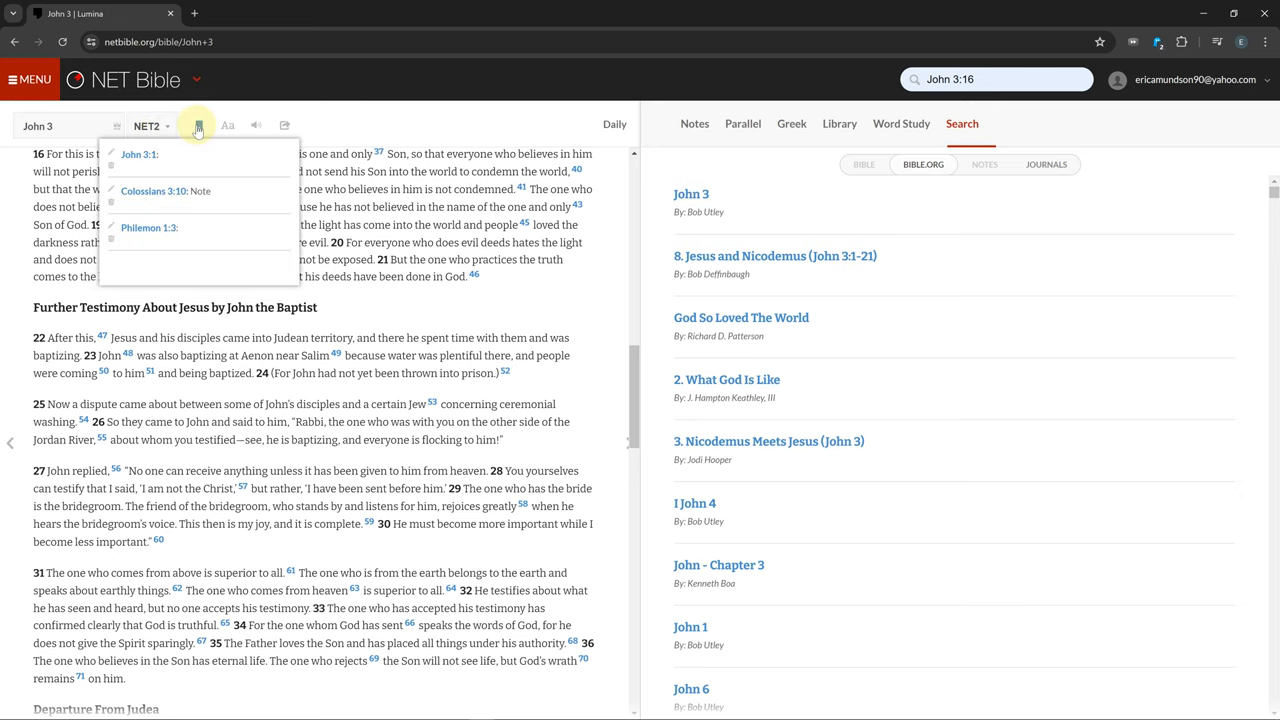
pyautogui.click(198, 124)
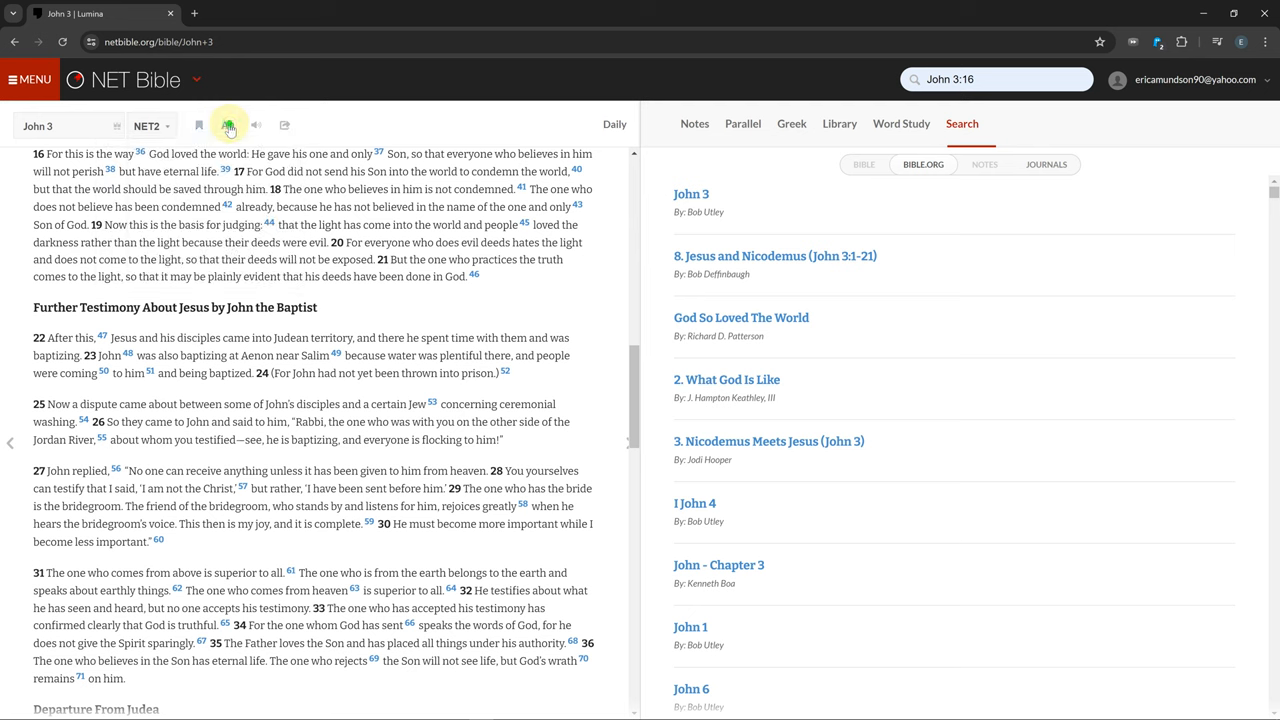
# Return the passage text to normal size and dismiss the audio playback controls
pyautogui.click(228, 124)
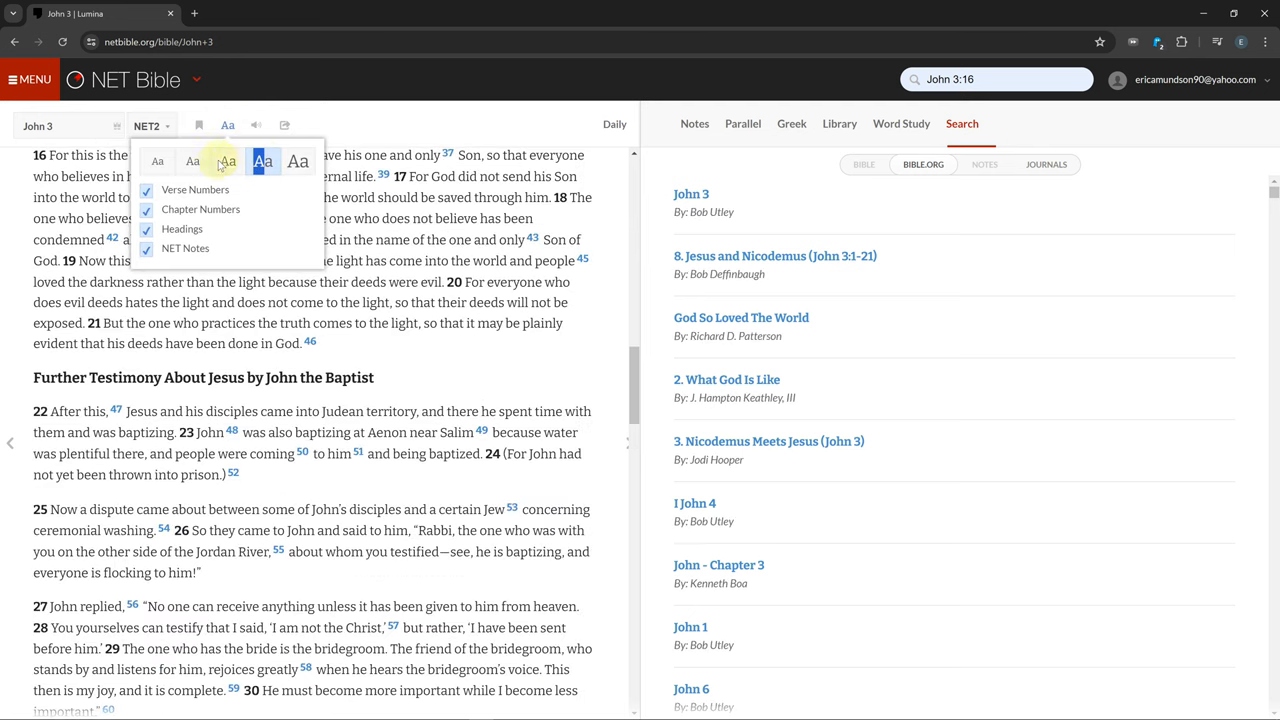
pyautogui.click(228, 160)
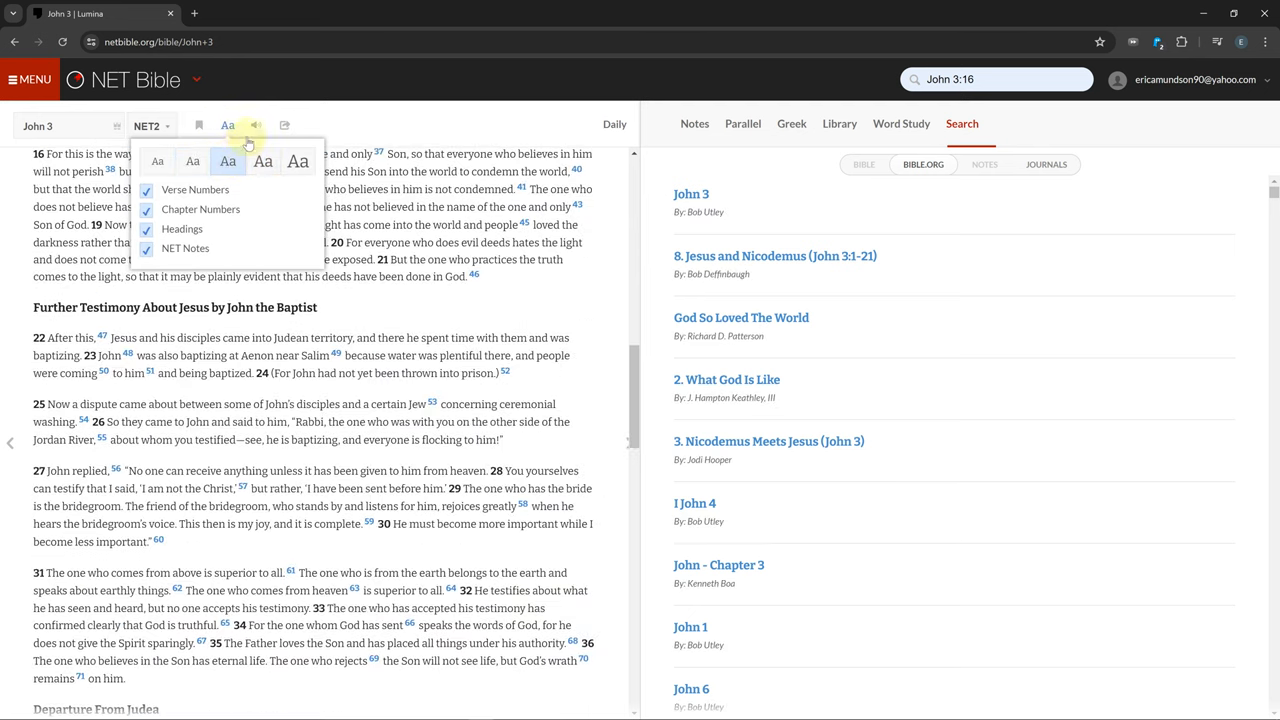
pyautogui.click(256, 124)
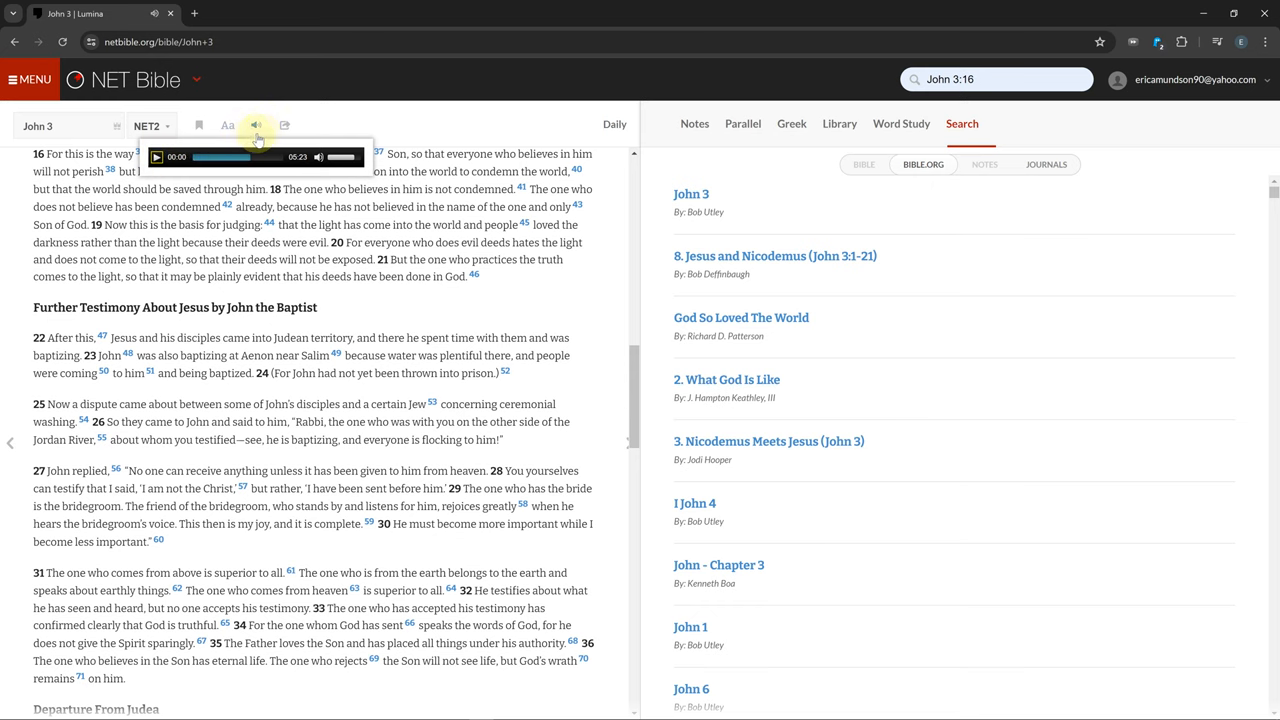
pyautogui.click(256, 124)
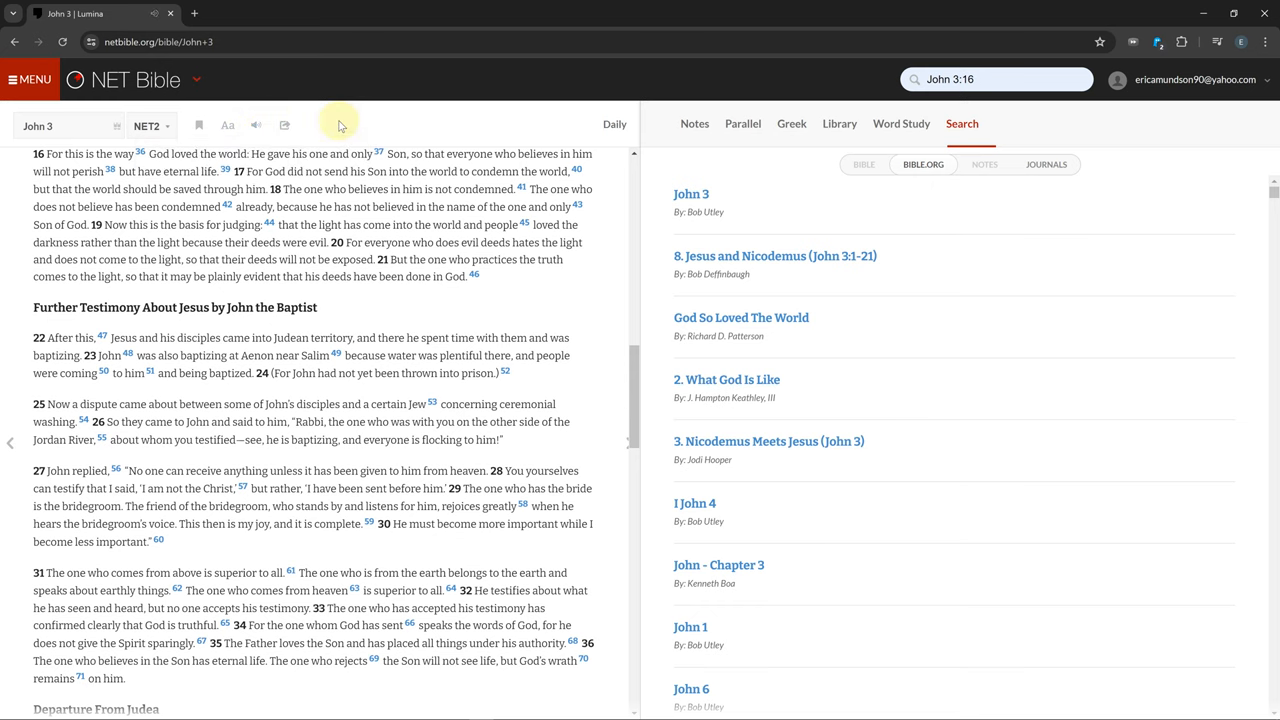
pyautogui.moveTo(610, 124)
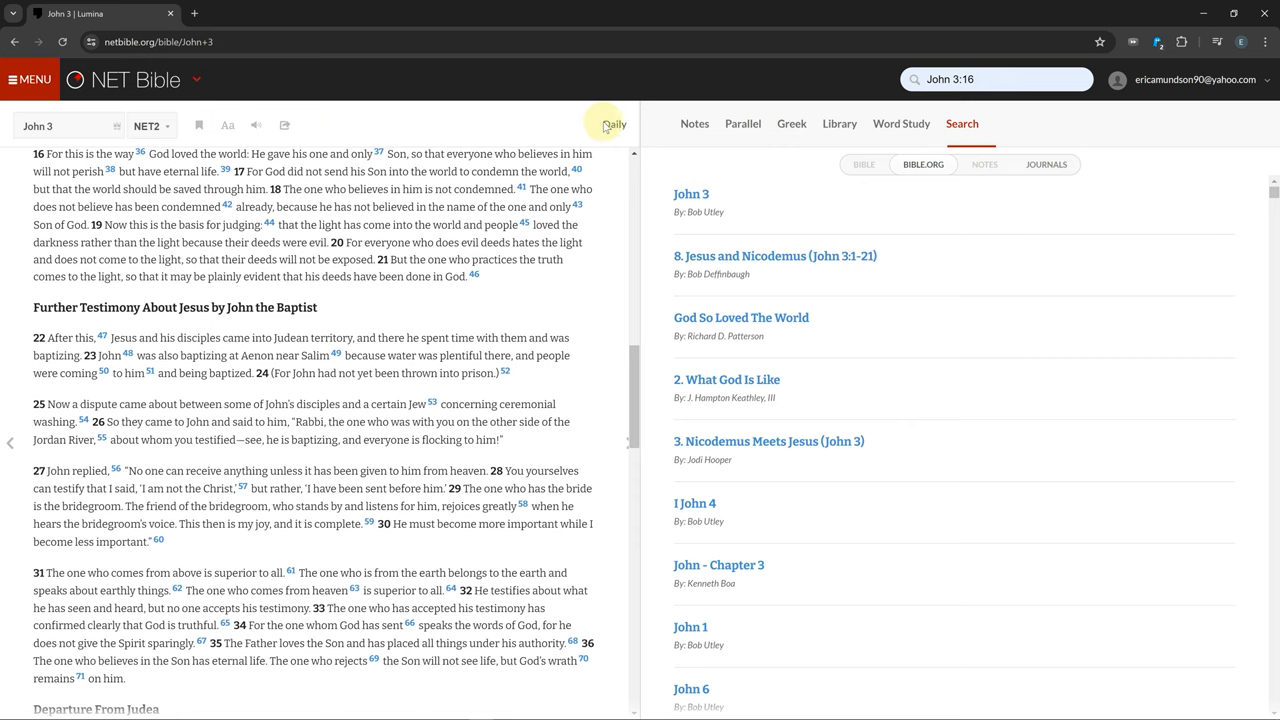
# Select John 3:1 and mark it with a highlight colour from the verse popup
pyautogui.click(612, 124)
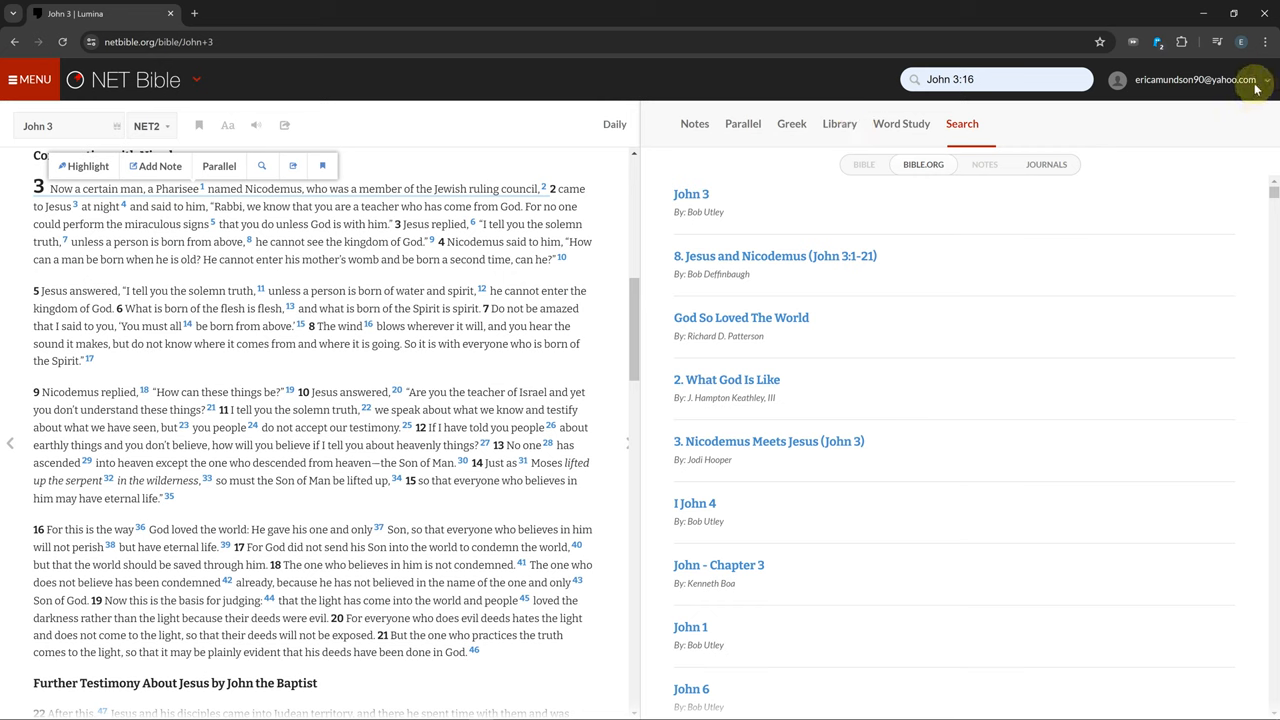
pyautogui.moveTo(408, 146)
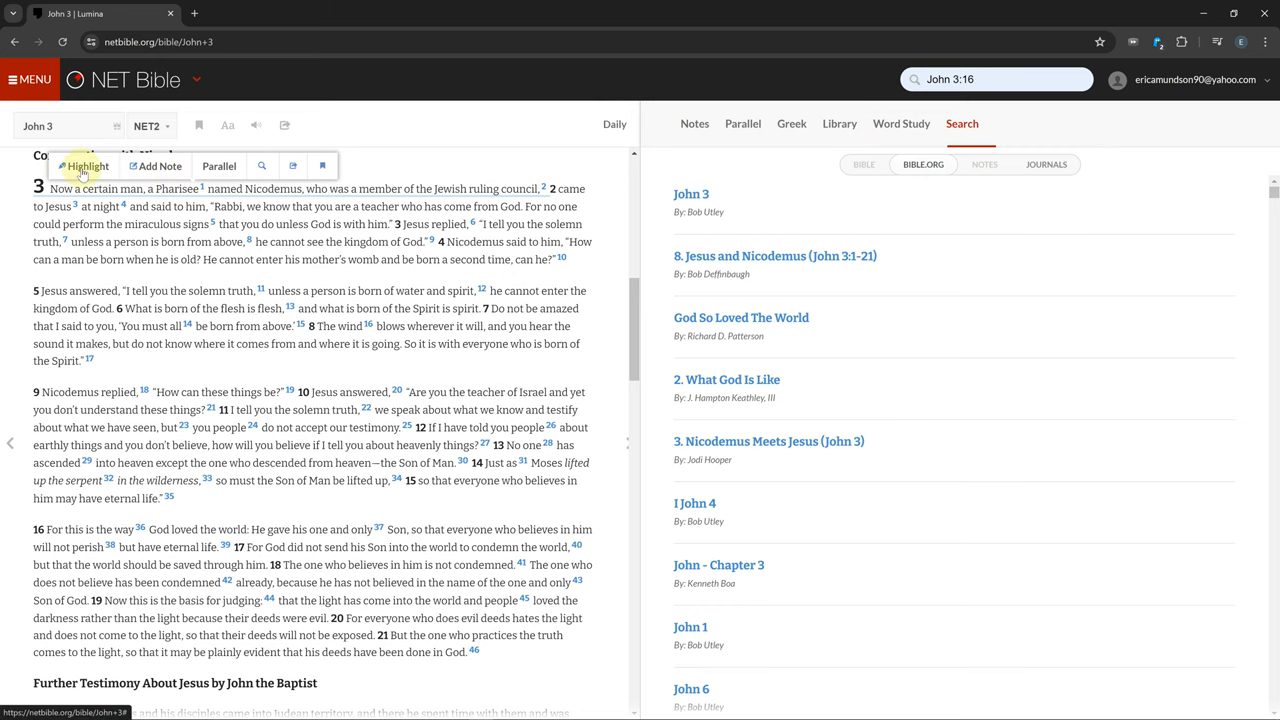
pyautogui.click(84, 164)
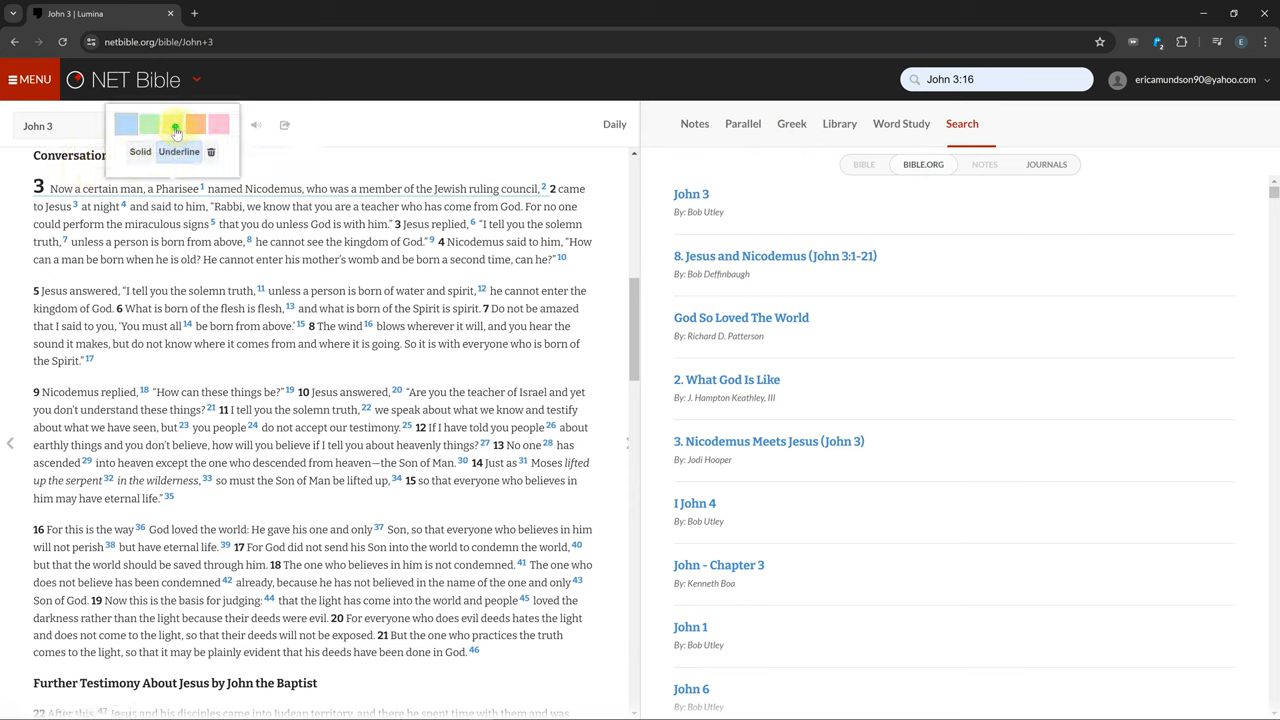
pyautogui.click(172, 124)
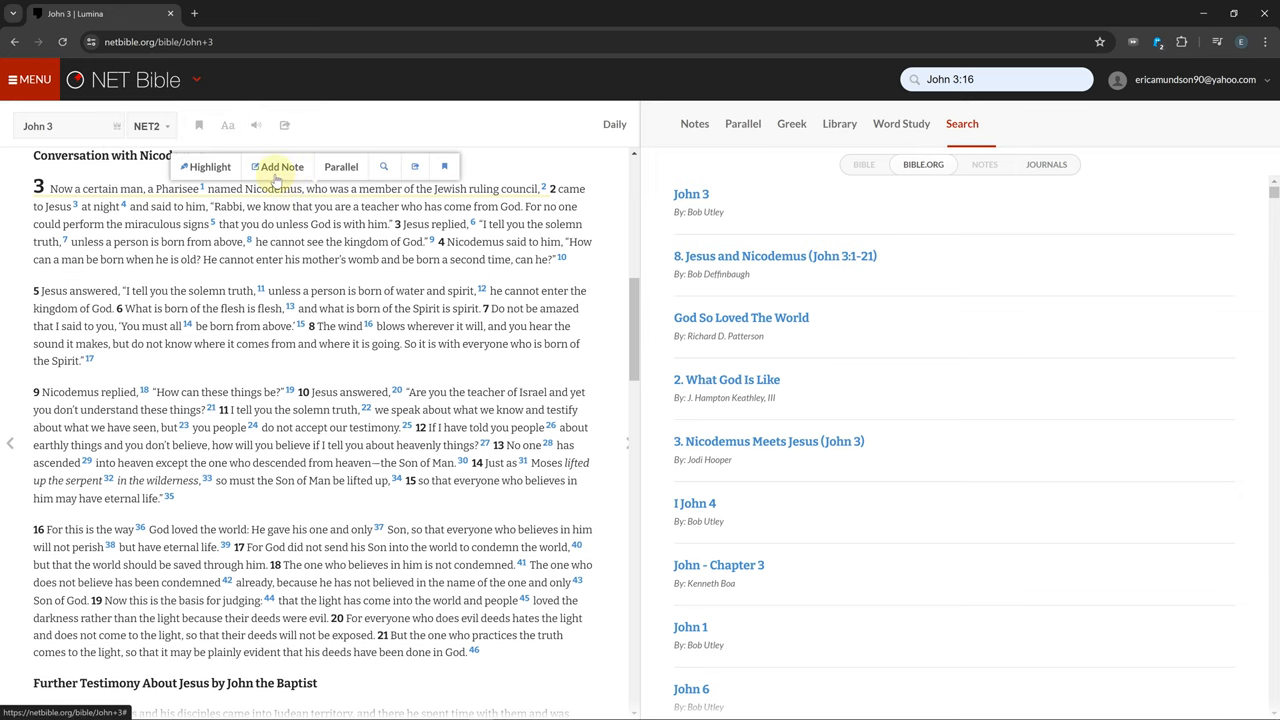
# Create and save a personal note titled sdf on John 3:1
pyautogui.click(280, 166)
pyautogui.write('sdgf')
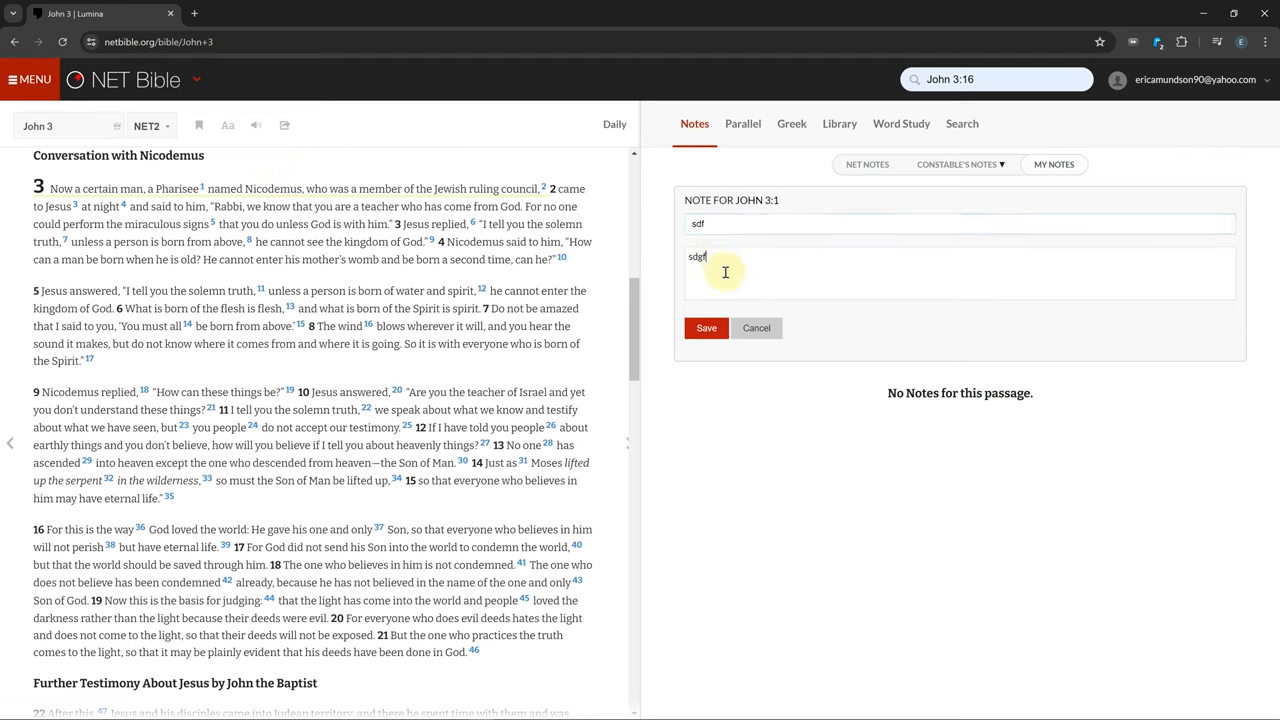
pyautogui.click(706, 328)
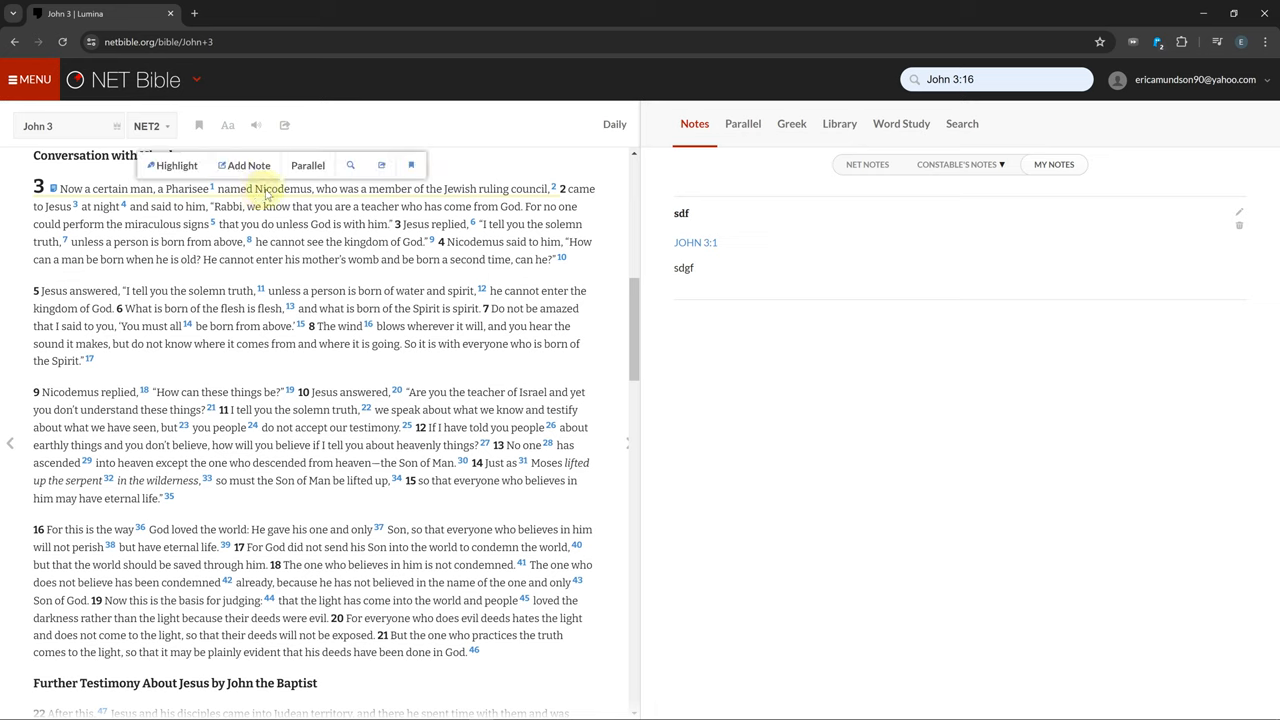
# Bookmark John 3:1, confirming the default bookmark title
pyautogui.click(410, 164)
pyautogui.write('sgdf')
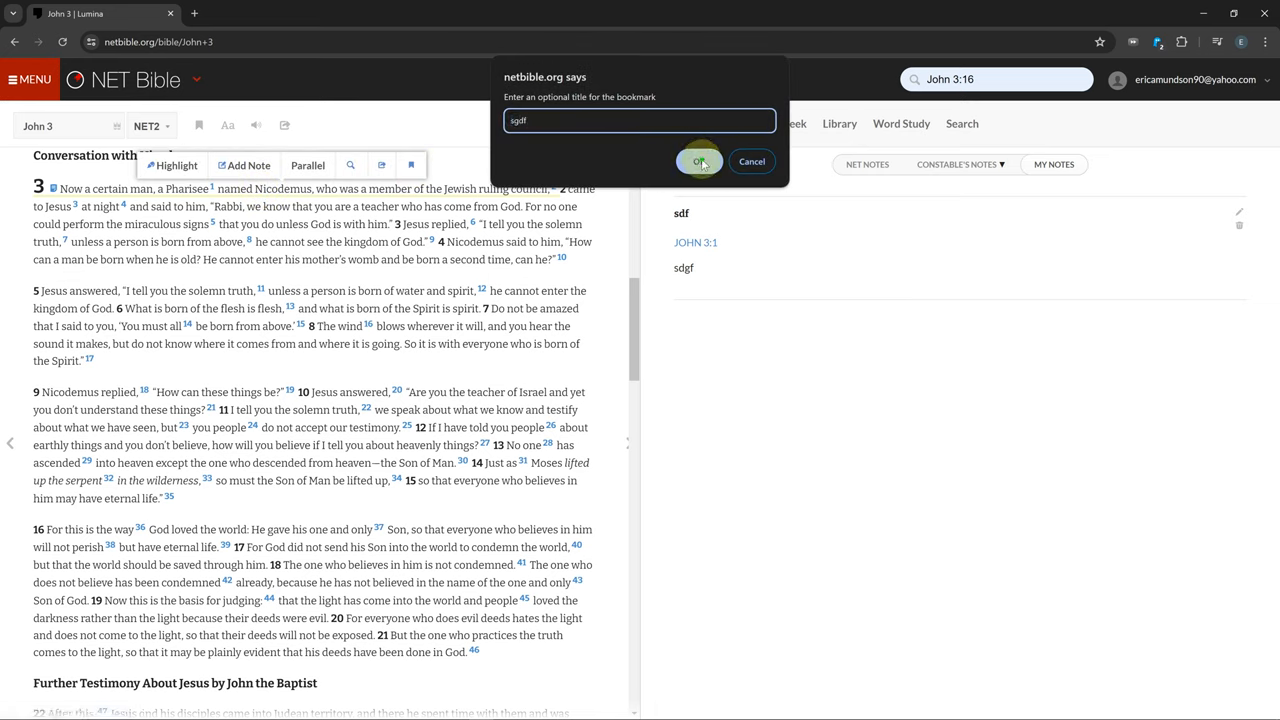
pyautogui.click(700, 160)
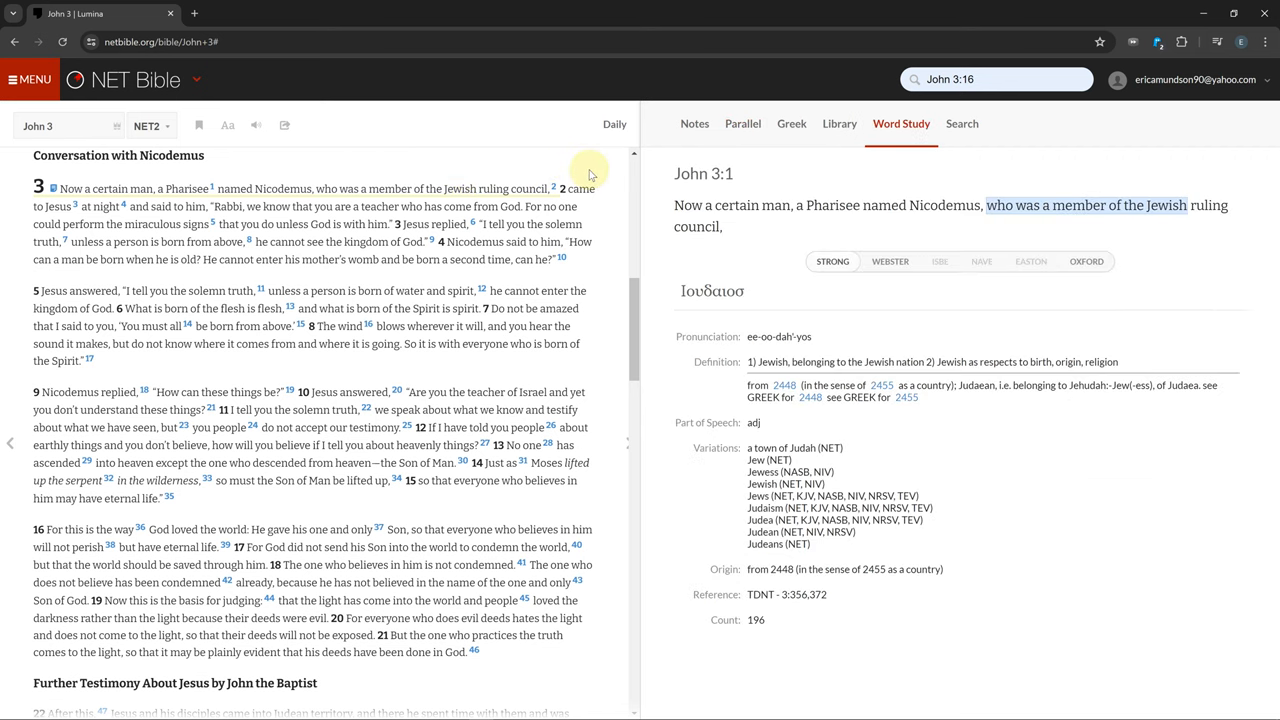
pyautogui.moveTo(510, 184)
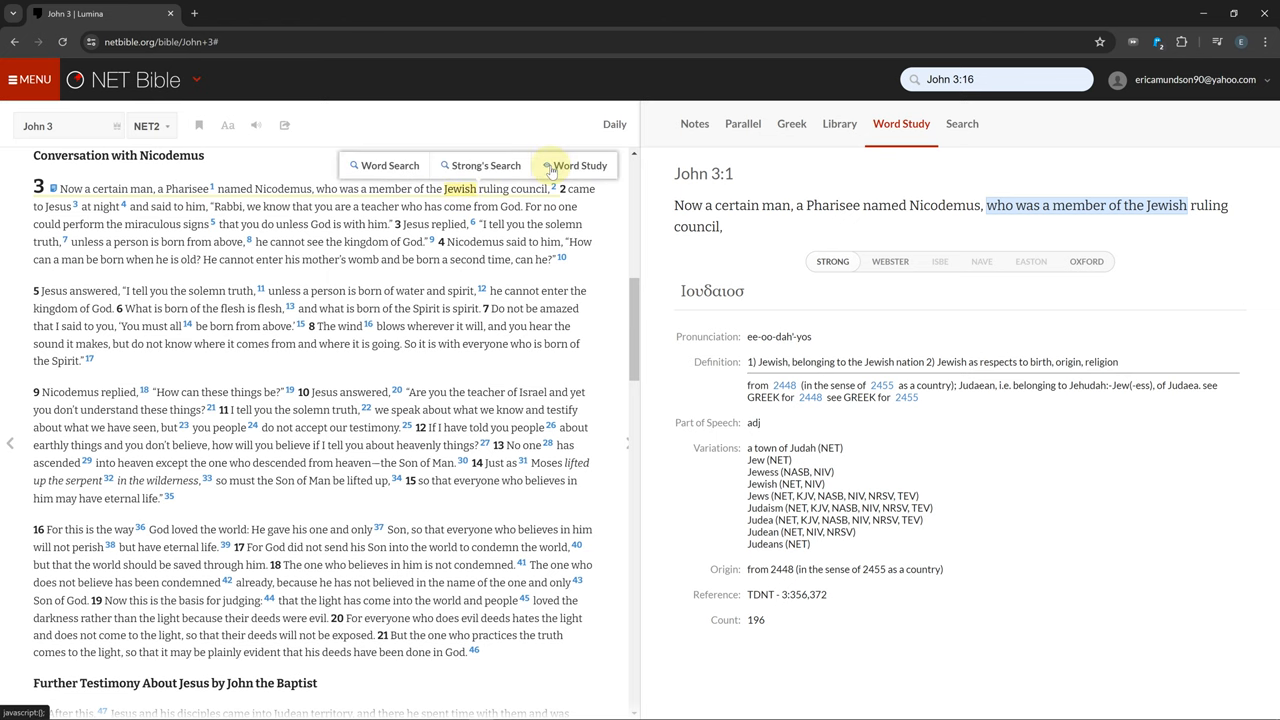
# Run a Strong's 2453 search filtered to Bible verses, then show the John 3 personal notes
pyautogui.click(960, 124)
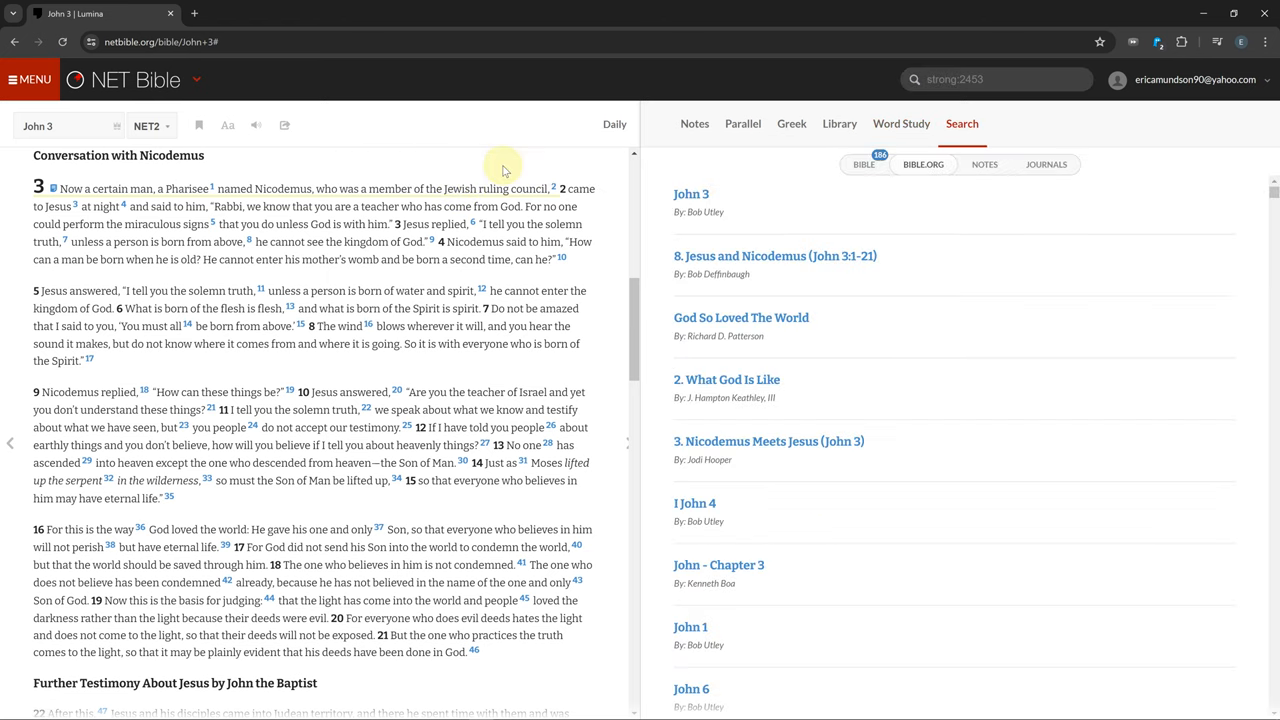
pyautogui.click(864, 164)
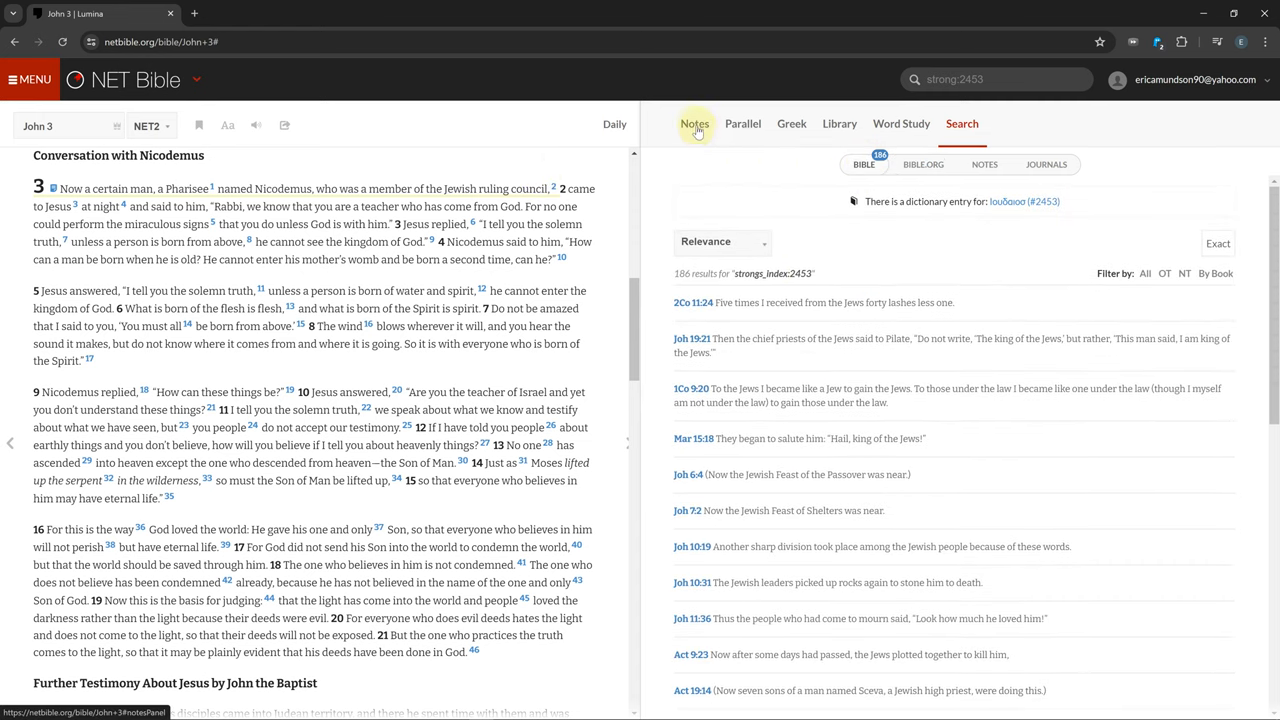
pyautogui.click(694, 124)
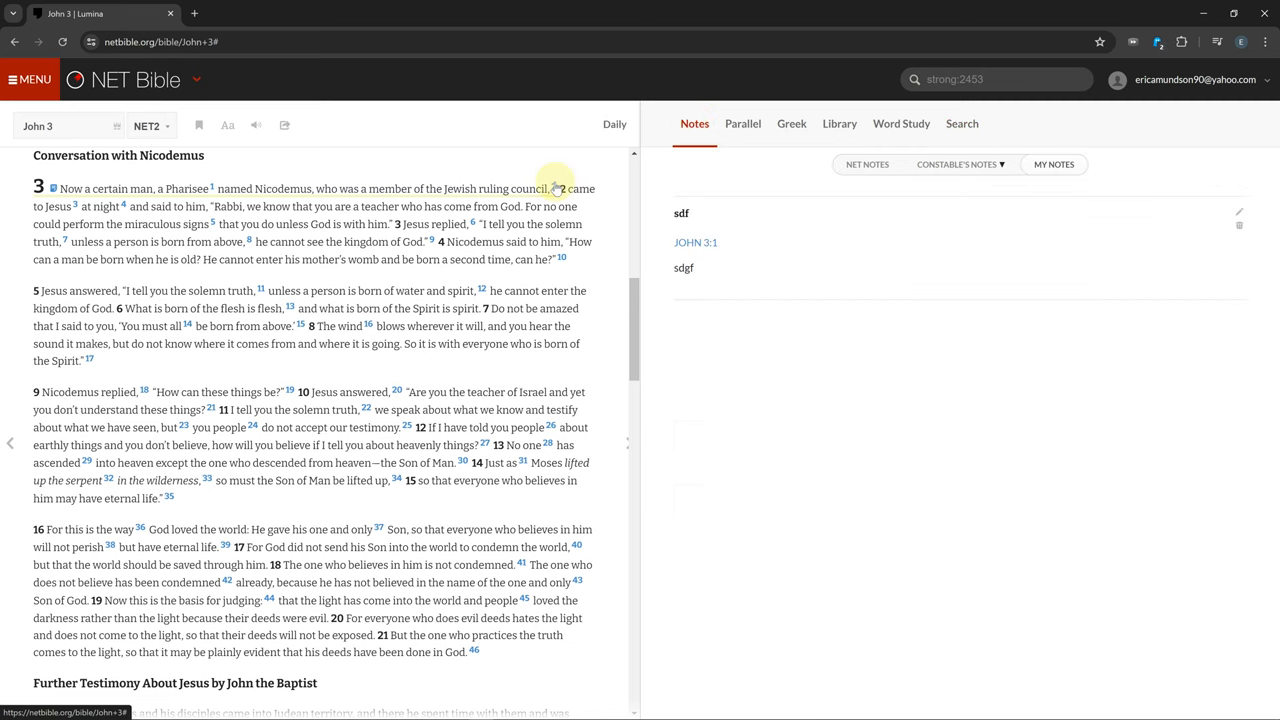
pyautogui.click(866, 164)
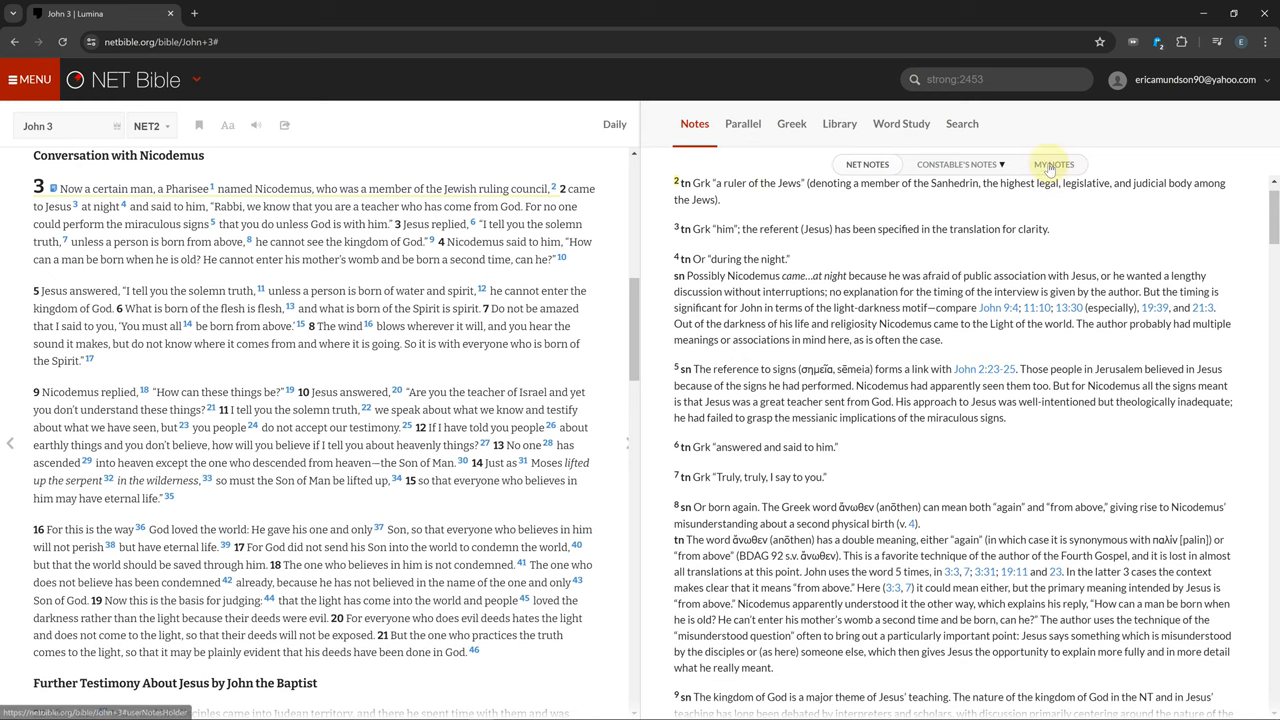
pyautogui.click(1052, 164)
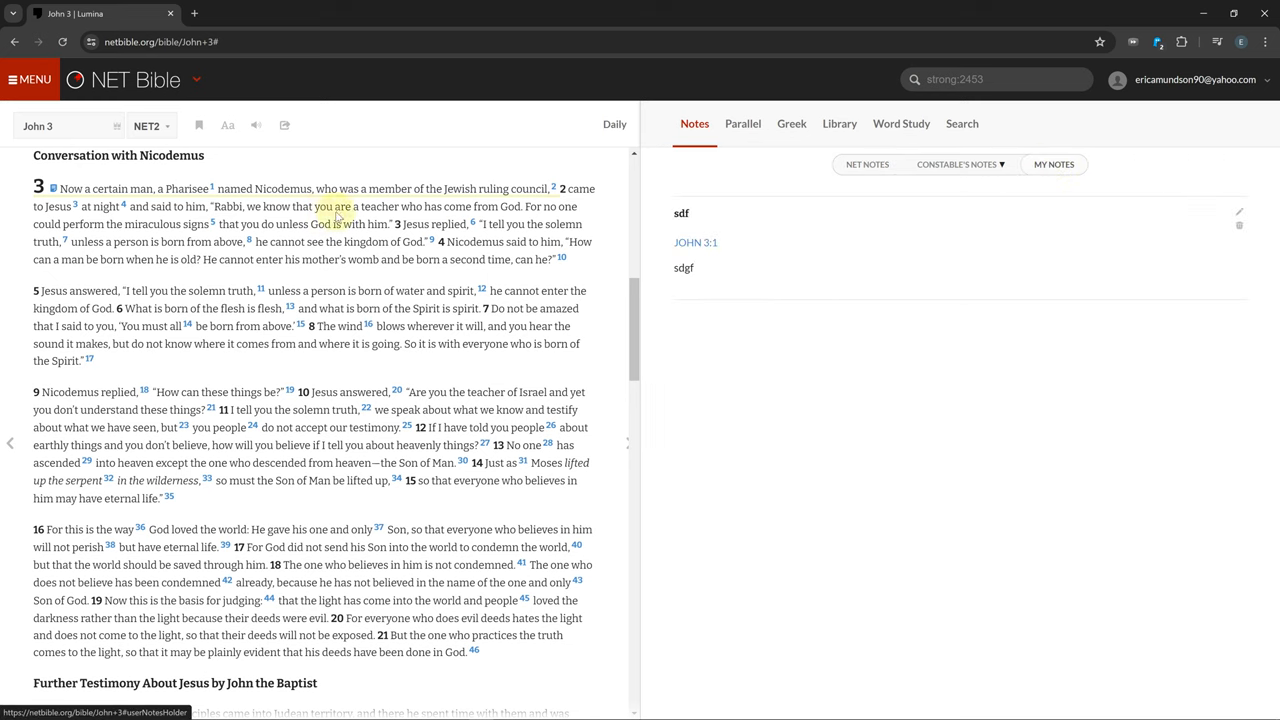
pyautogui.moveTo(840, 124)
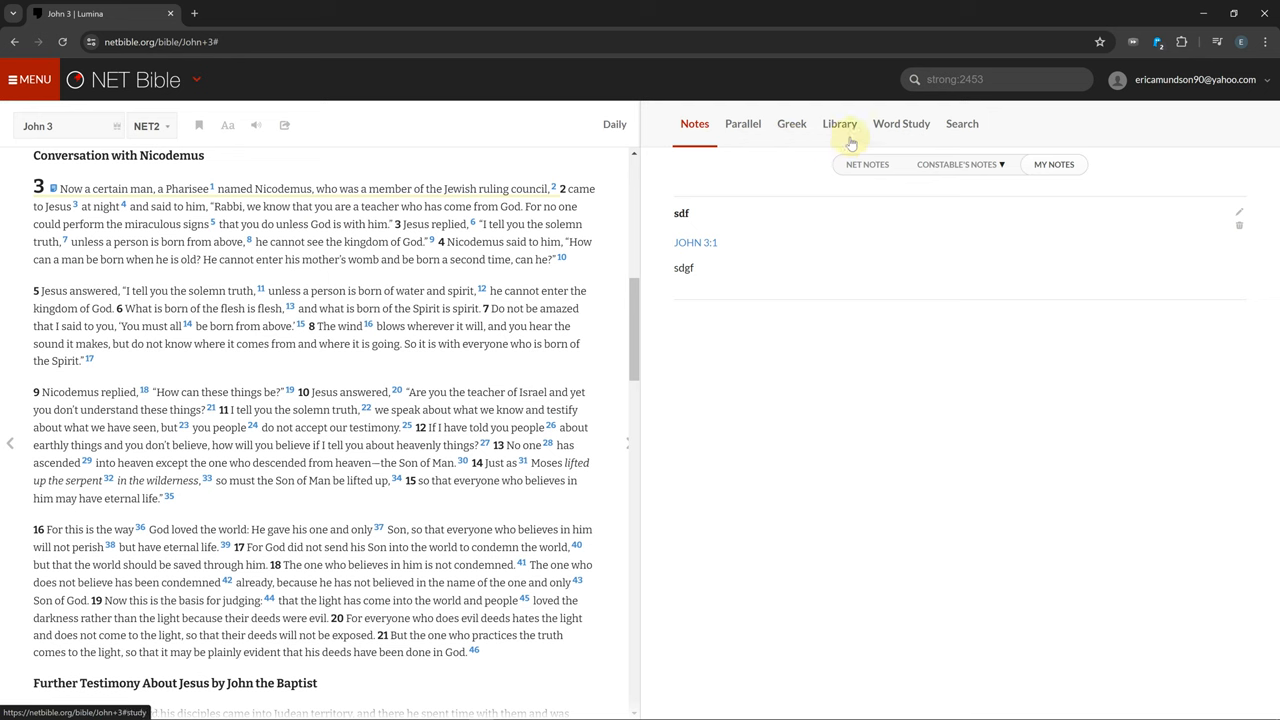
# Show parallel translations of John 3:1, then read the whole chapter in the ESV
pyautogui.click(744, 124)
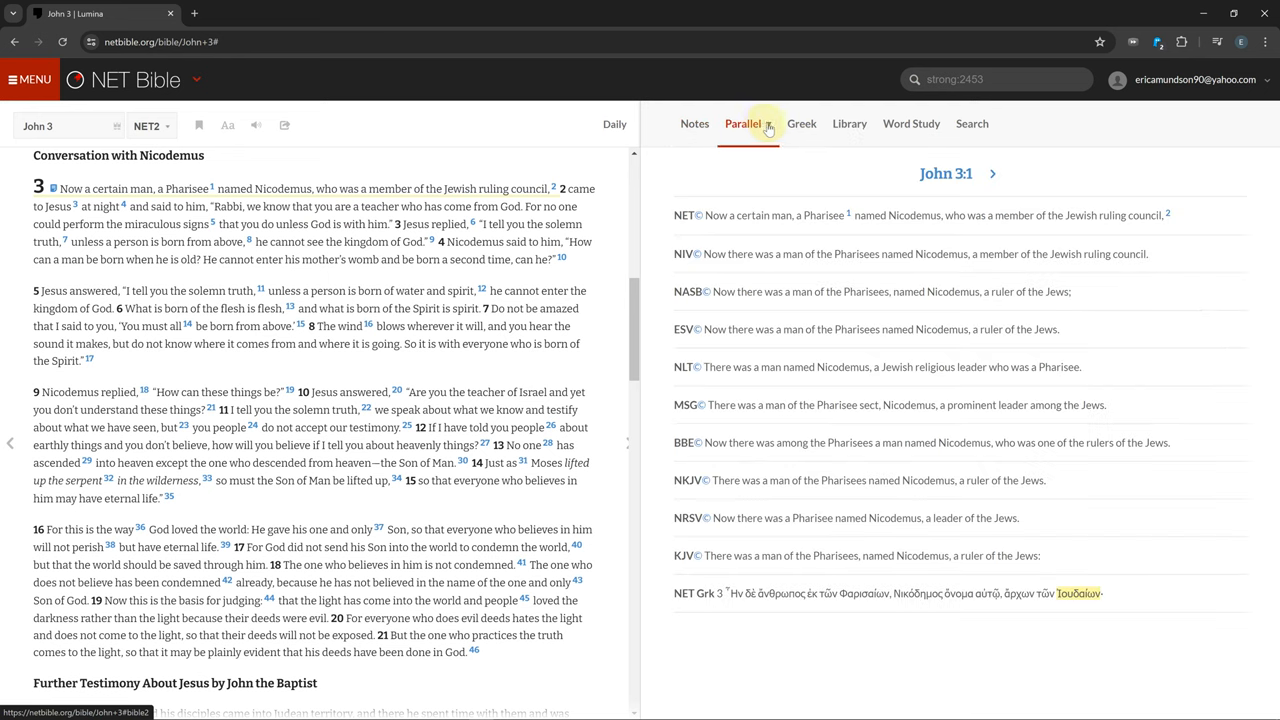
pyautogui.click(768, 124)
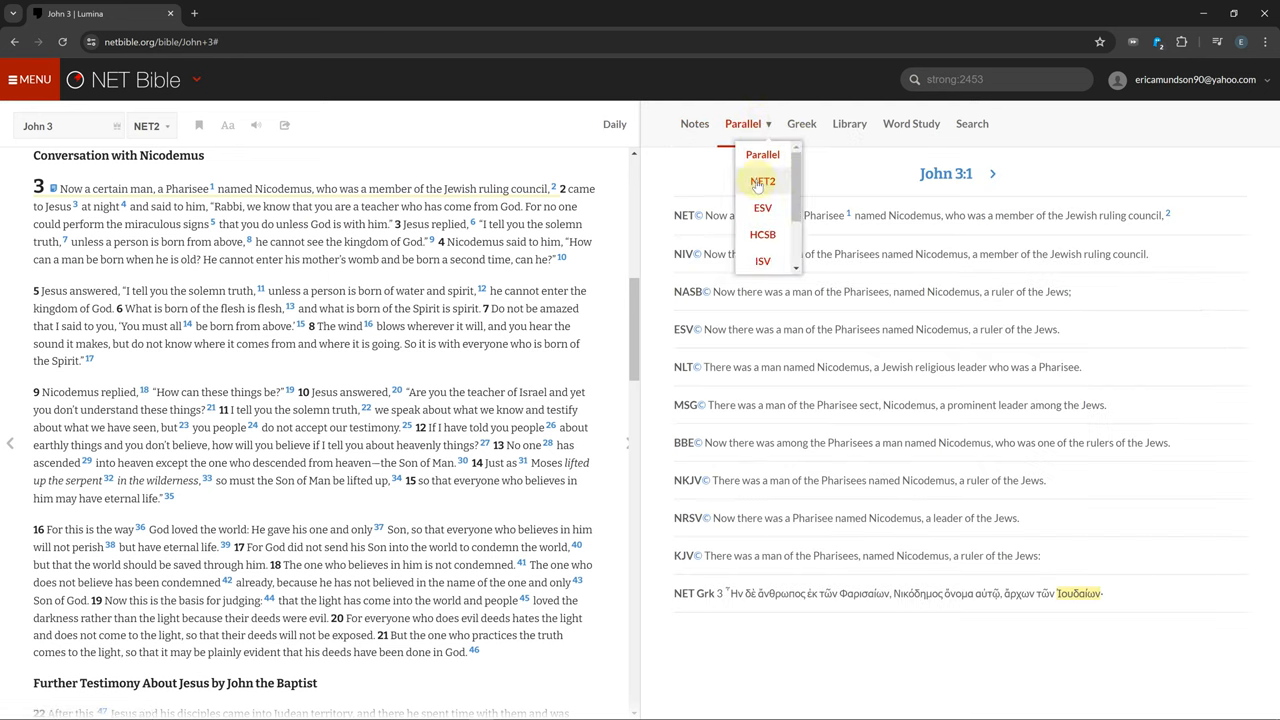
pyautogui.click(762, 206)
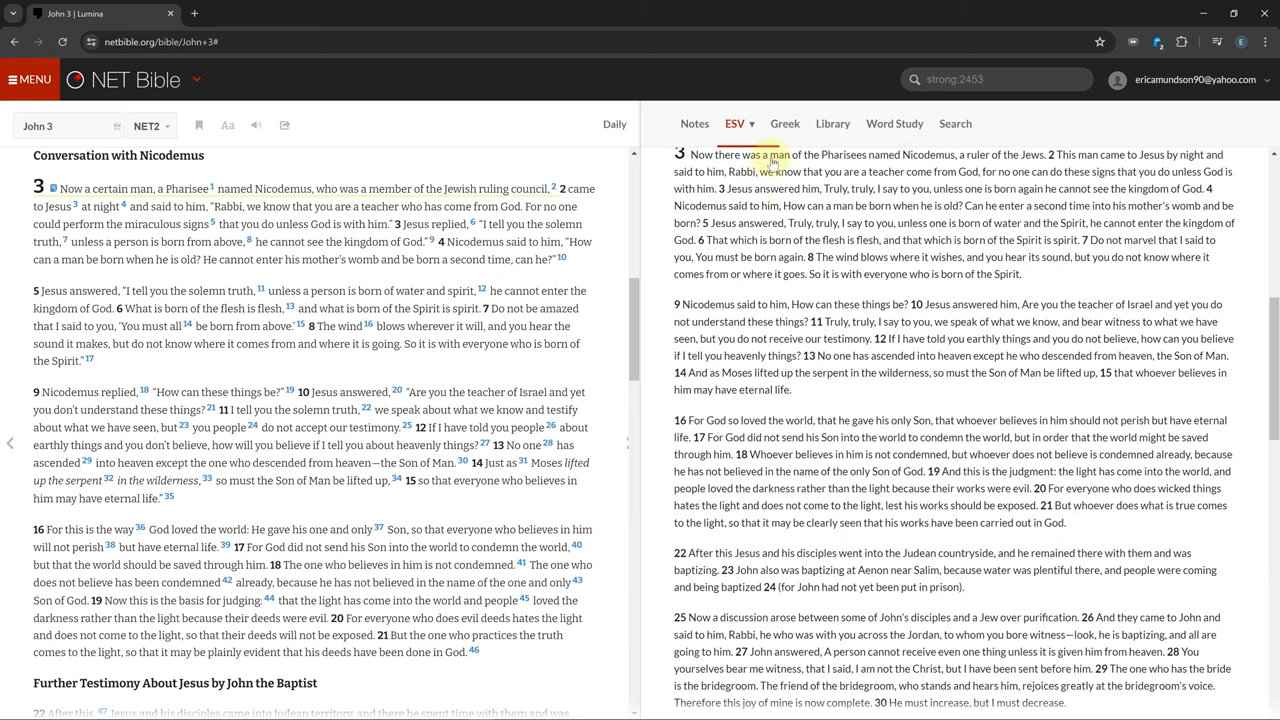
# Show John 3 in Greek, linking Greek words to English matches and their morphology
pyautogui.click(774, 124)
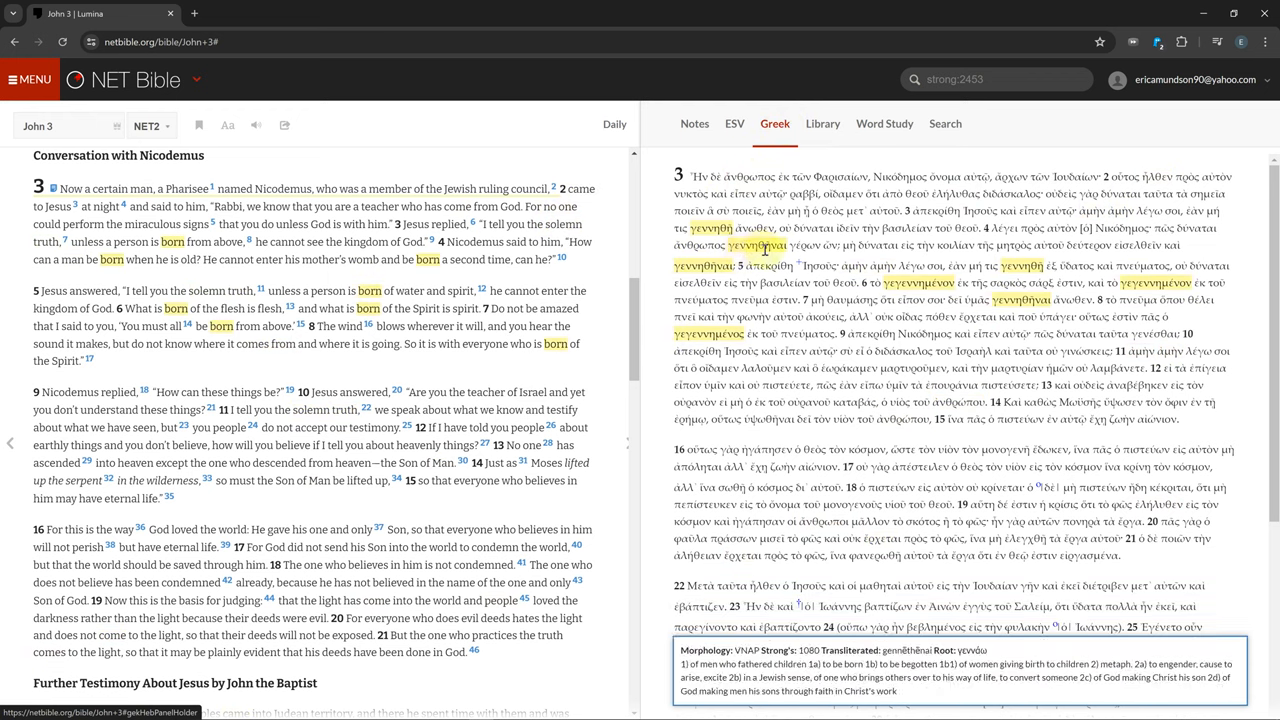
pyautogui.click(778, 266)
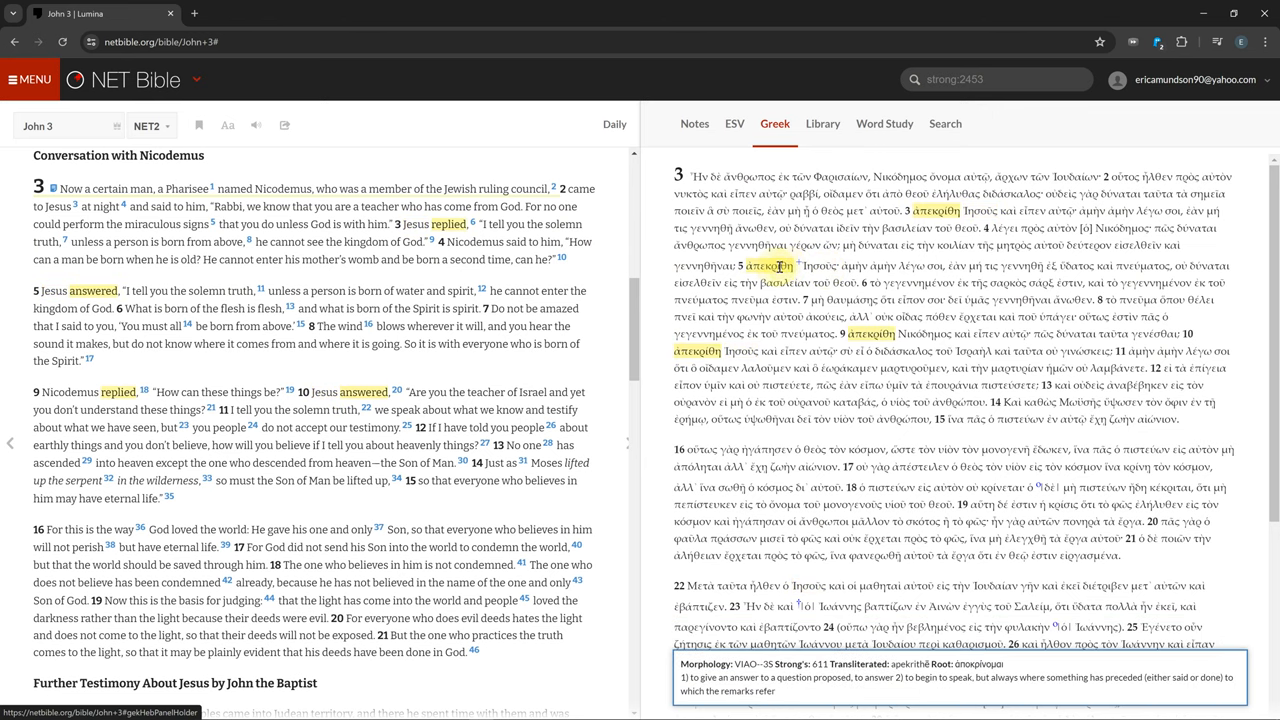
pyautogui.click(820, 264)
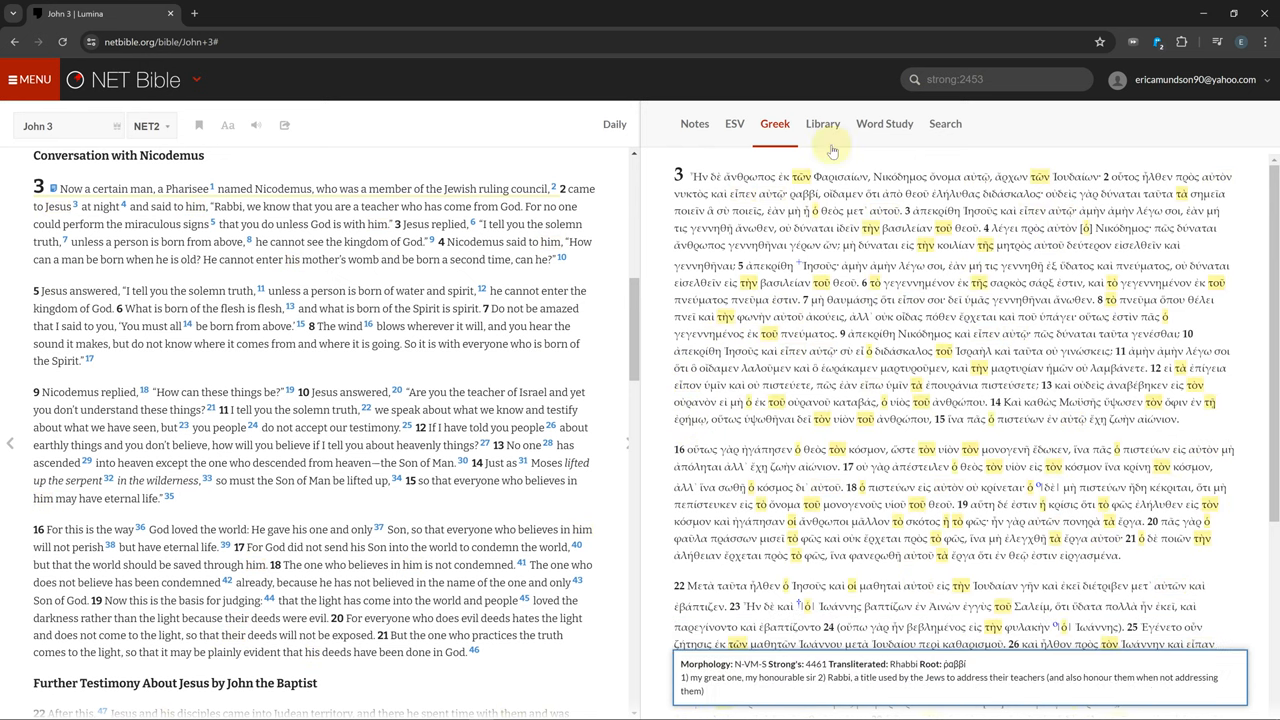
pyautogui.click(822, 124)
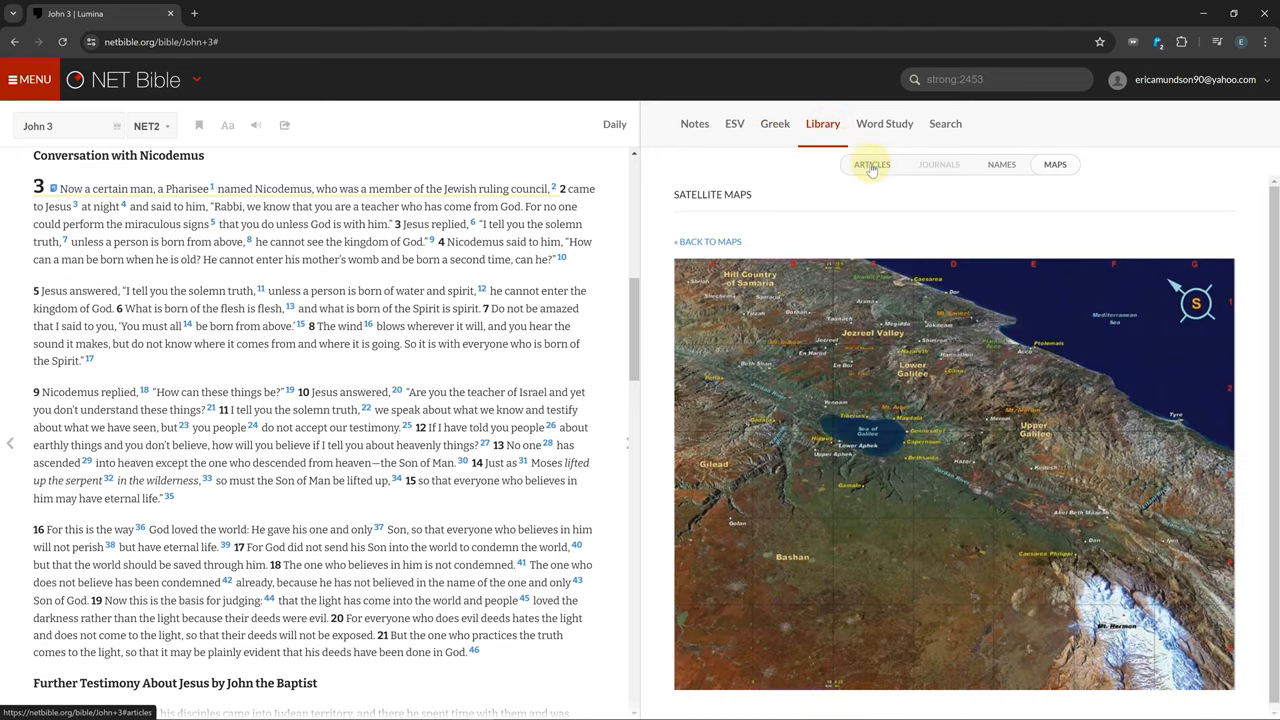
# Browse the Library's articles and names for John 3, a satellite map, and the maps list
pyautogui.click(872, 164)
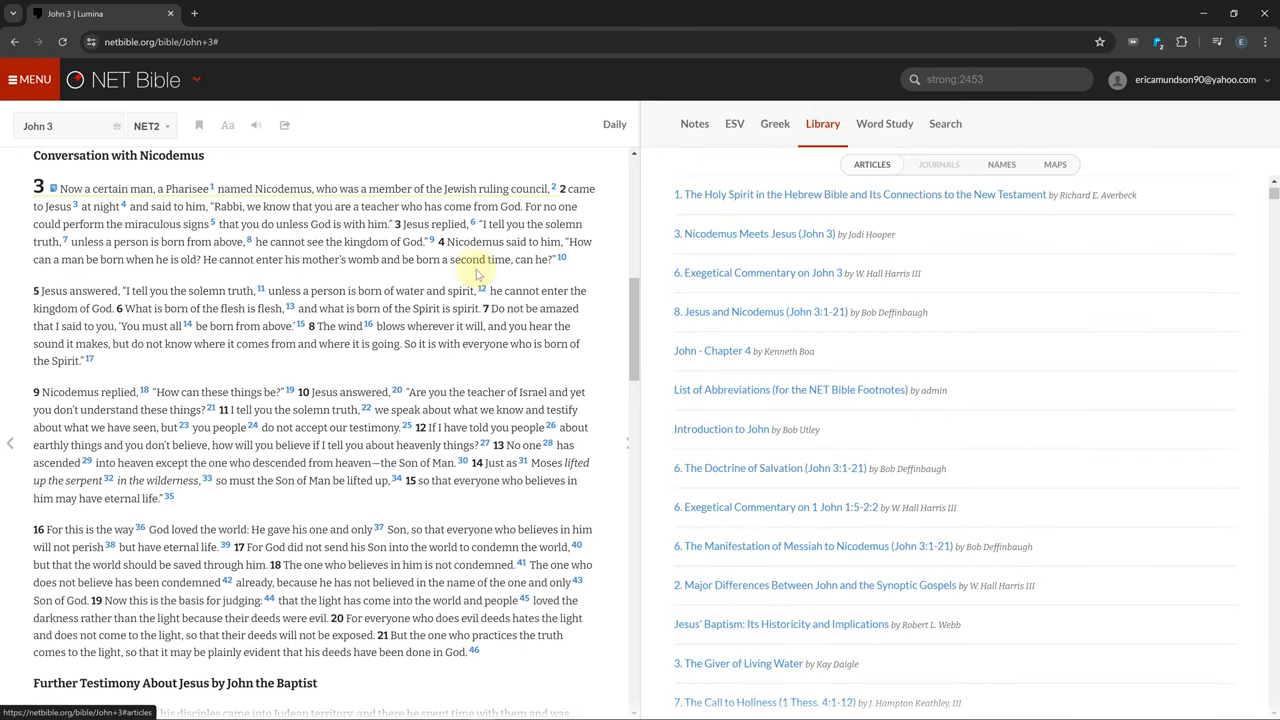
pyautogui.scroll(-3)
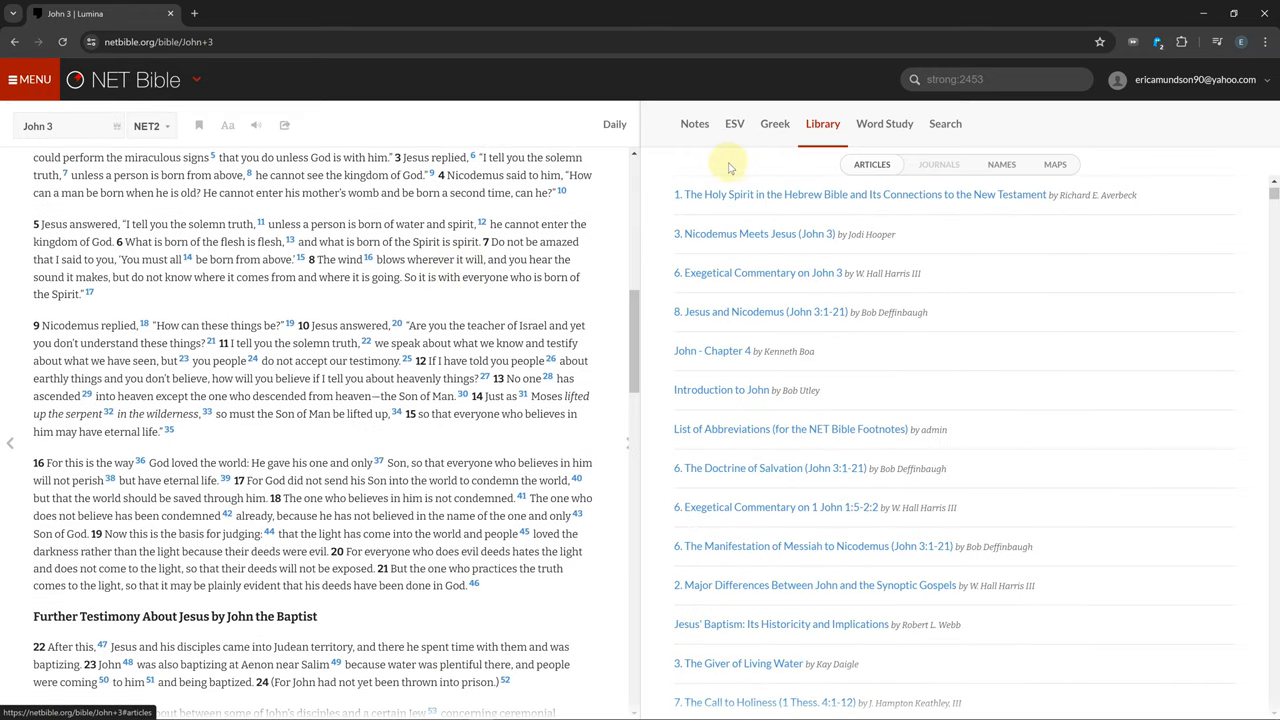
pyautogui.click(1000, 164)
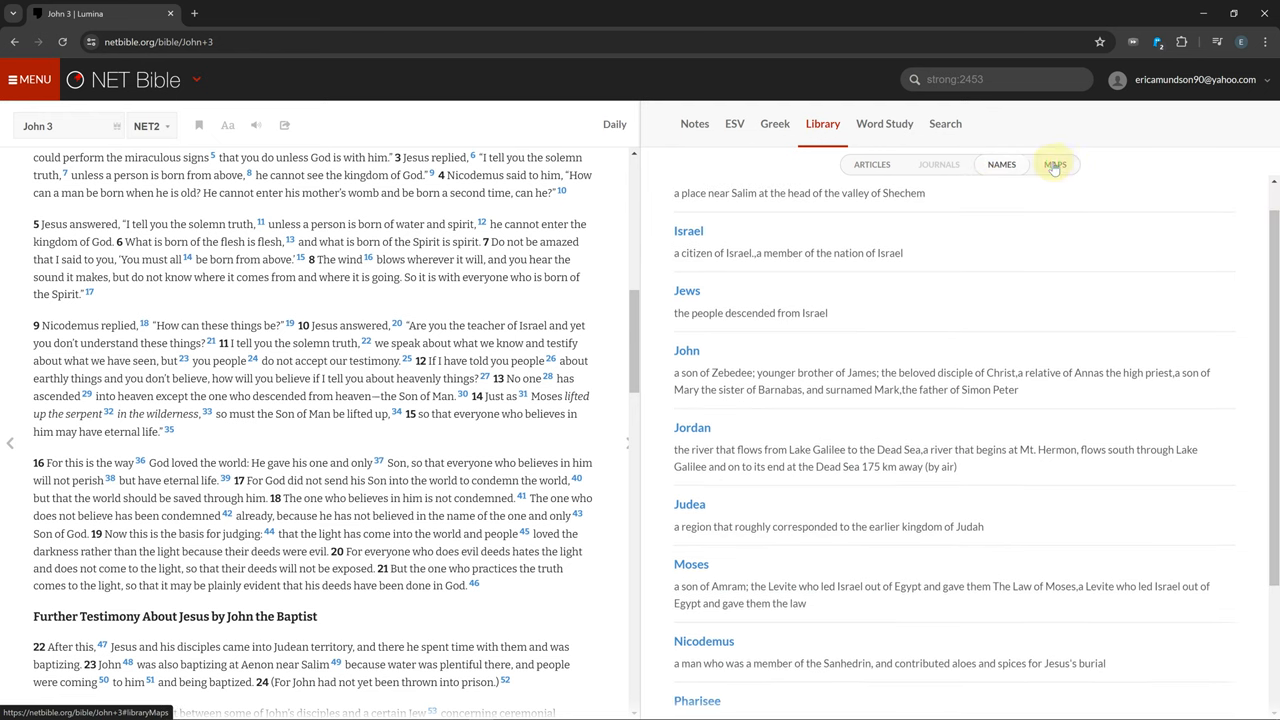
pyautogui.click(1056, 164)
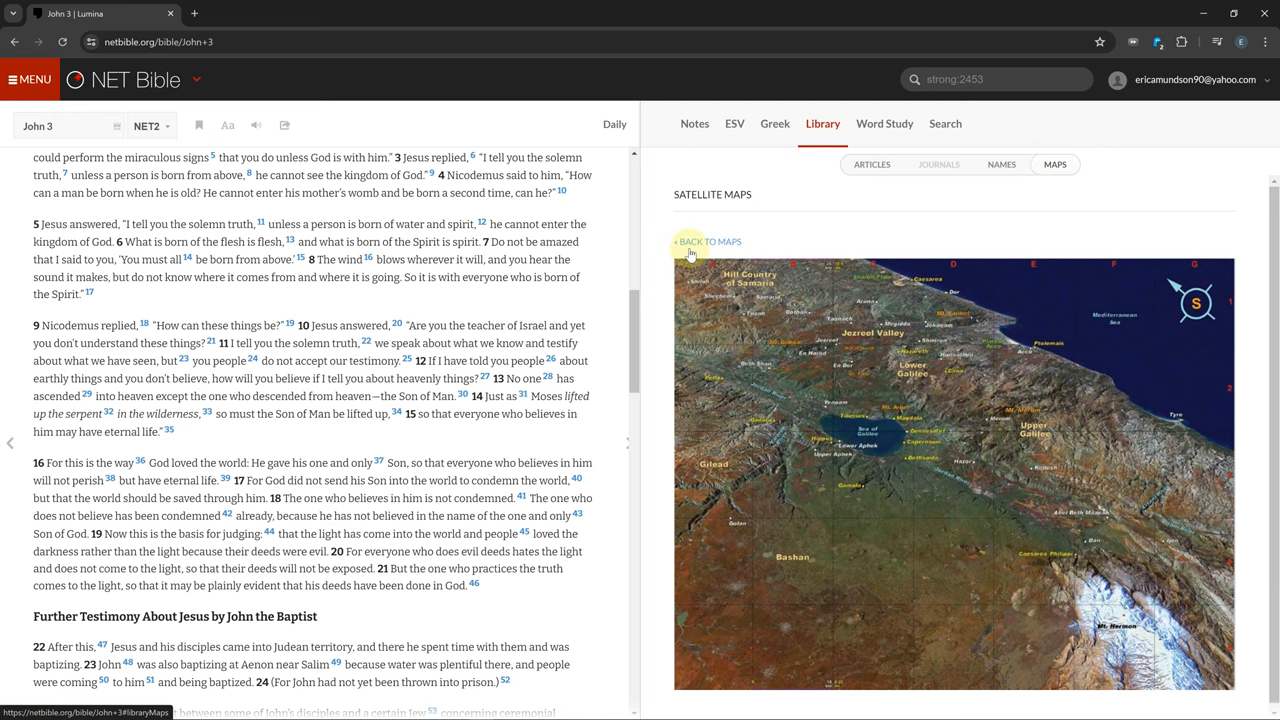
pyautogui.click(708, 240)
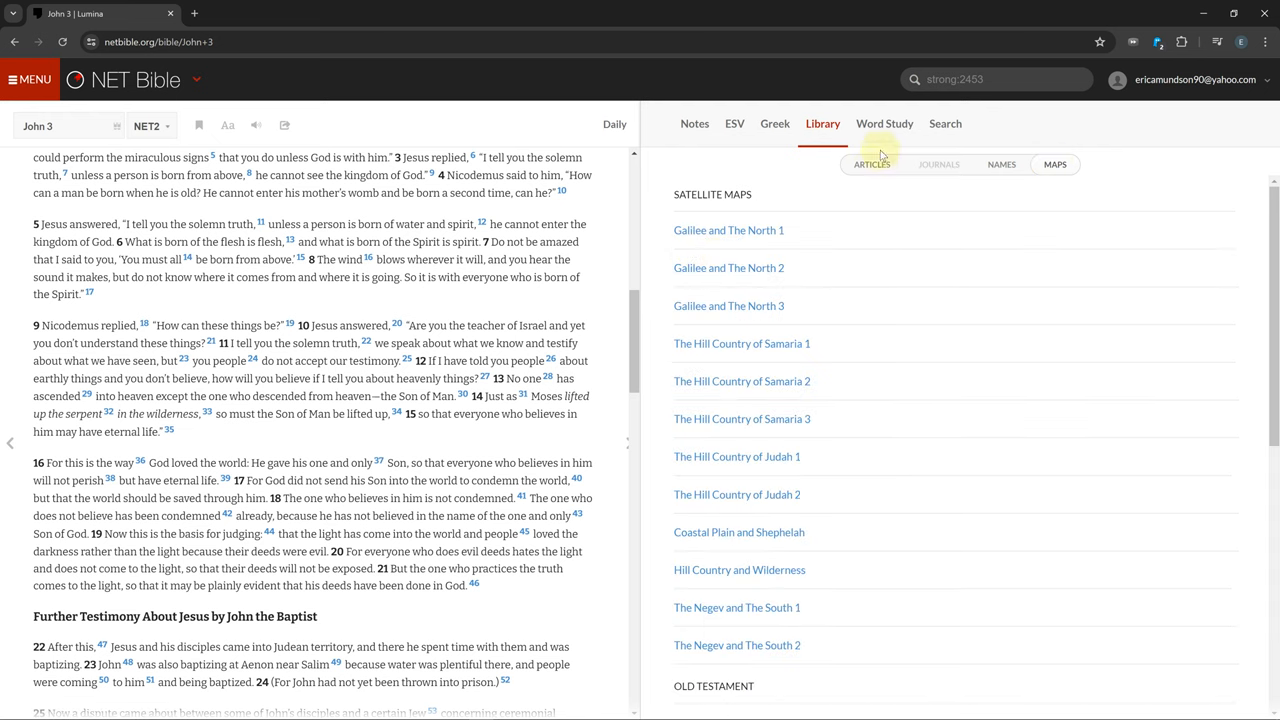
# Search for 'Jesus wept' and narrow the results to the Old Testament book of Ezra
pyautogui.click(944, 124)
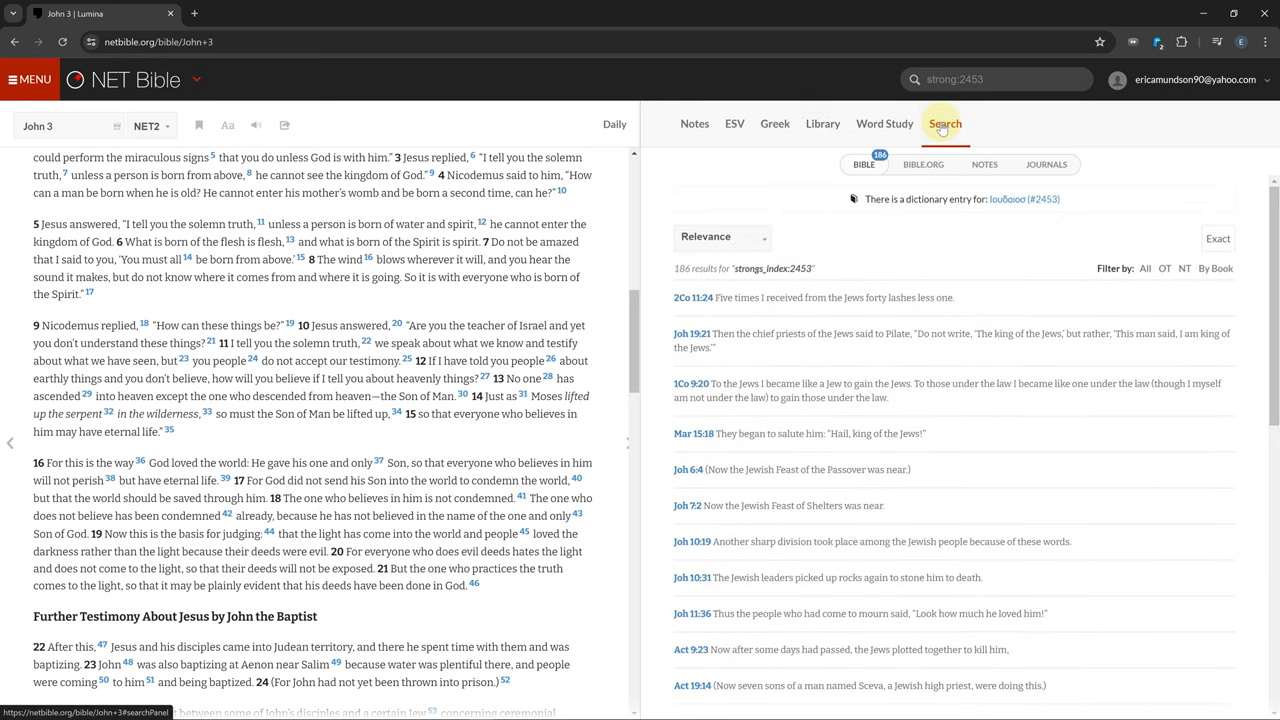
pyautogui.click(990, 80)
pyautogui.write('Jesus wept')
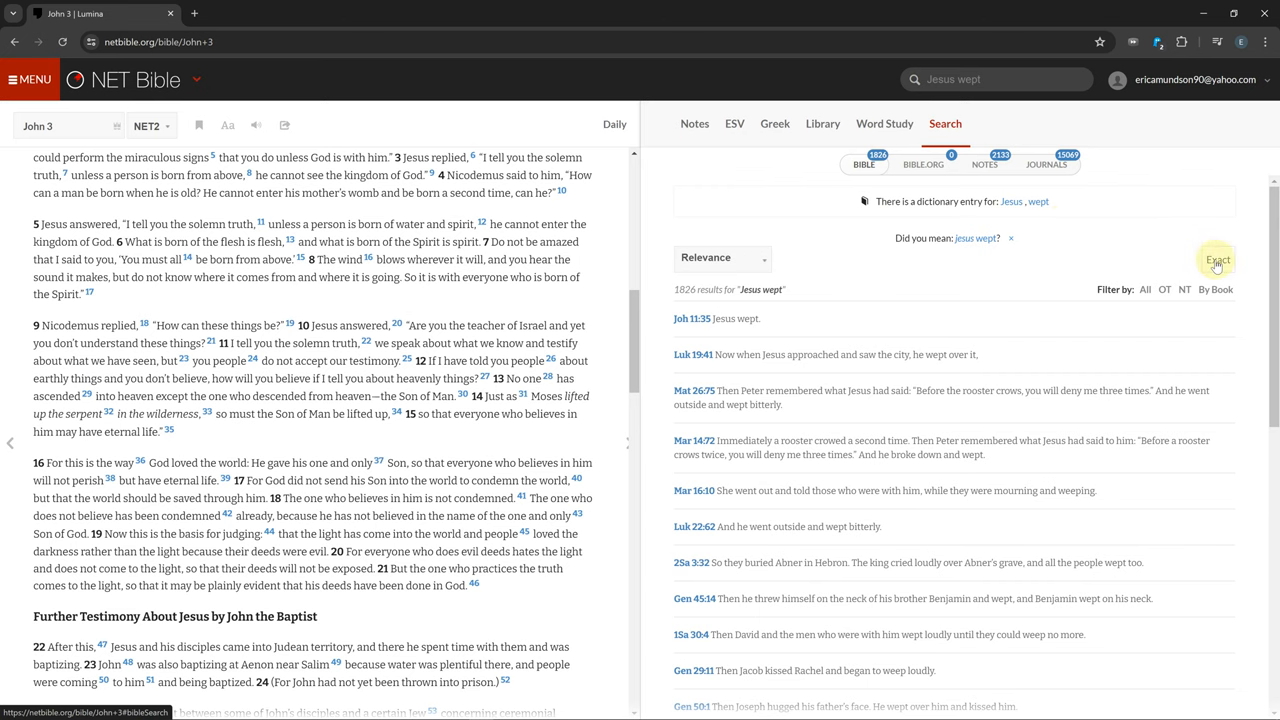
pyautogui.click(1224, 260)
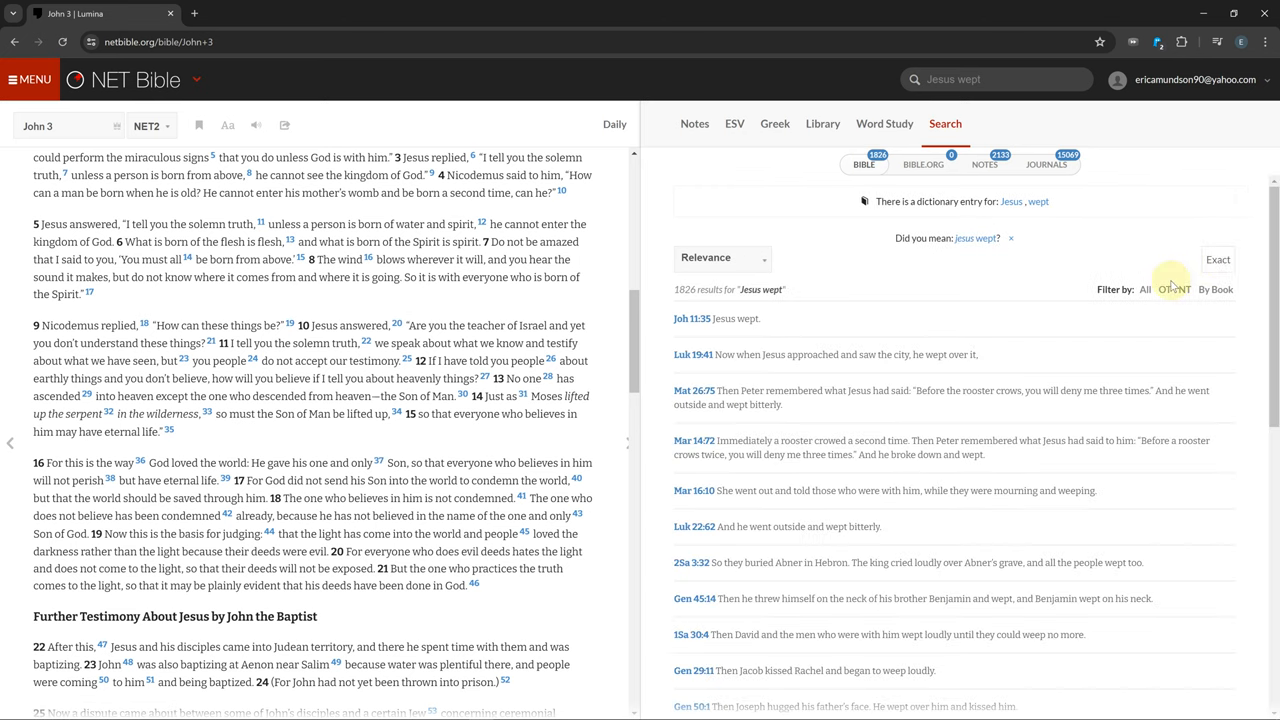
pyautogui.click(1184, 288)
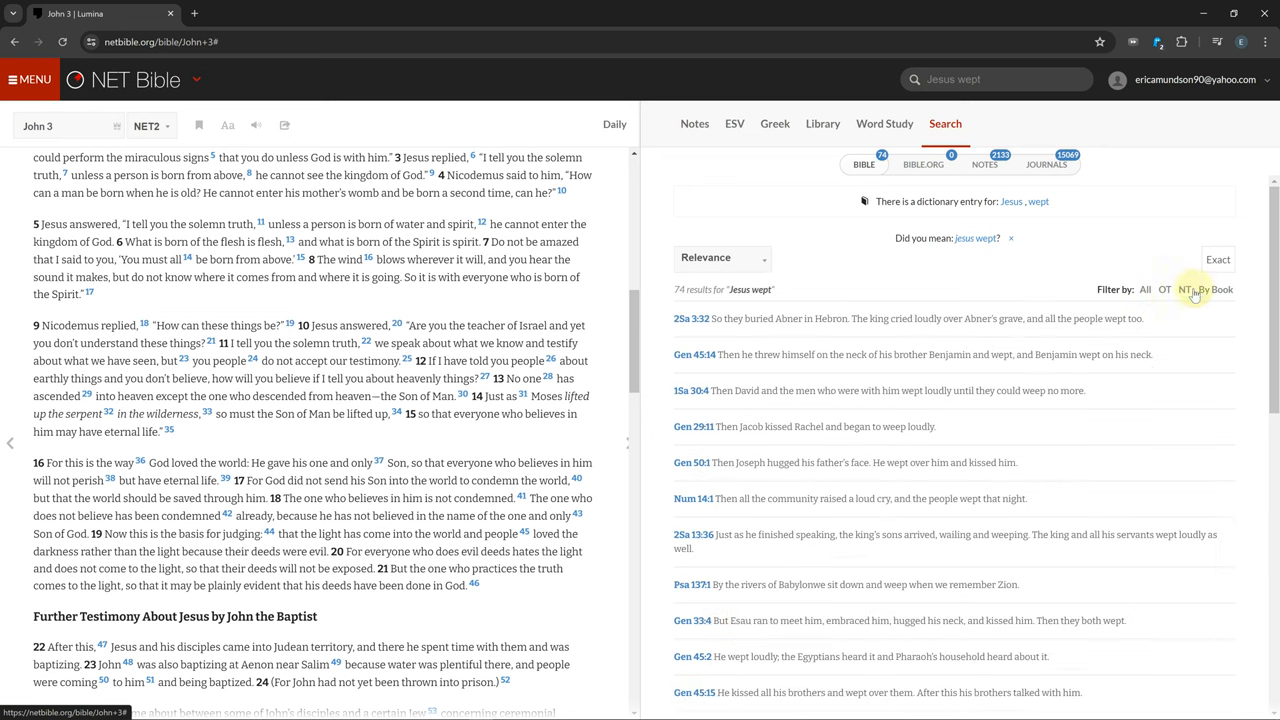
pyautogui.click(1216, 288)
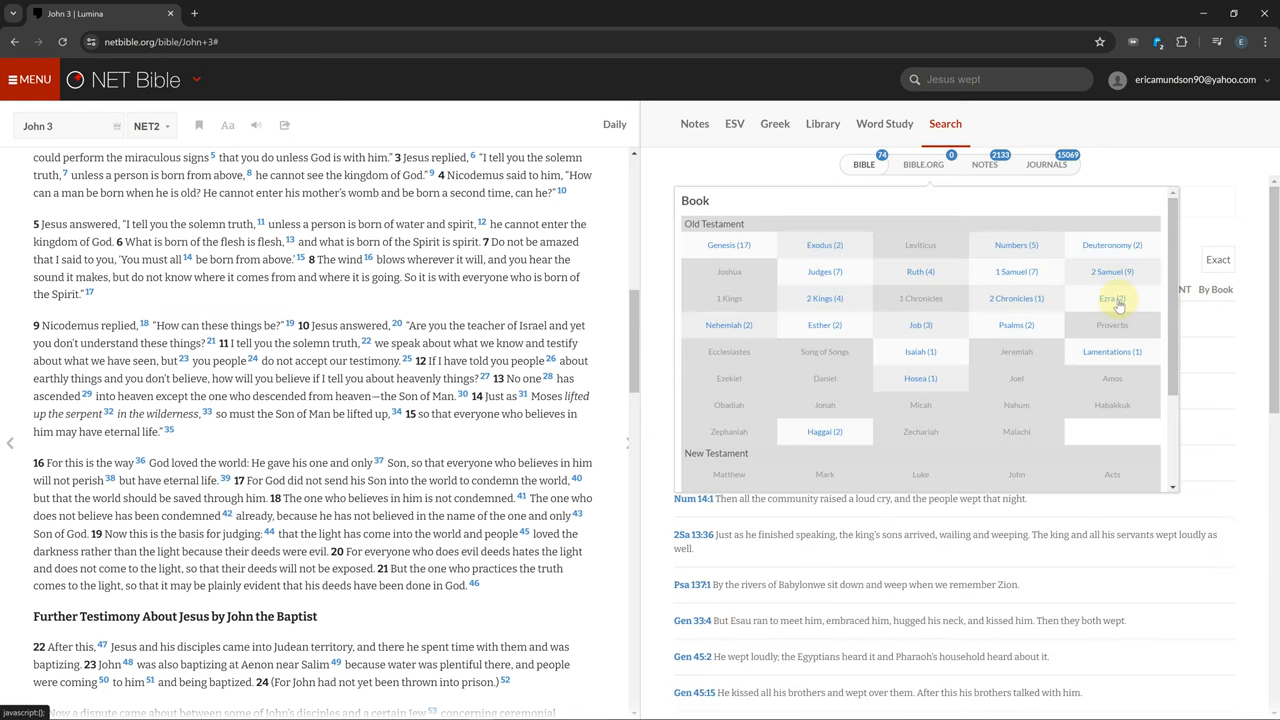
pyautogui.click(1112, 298)
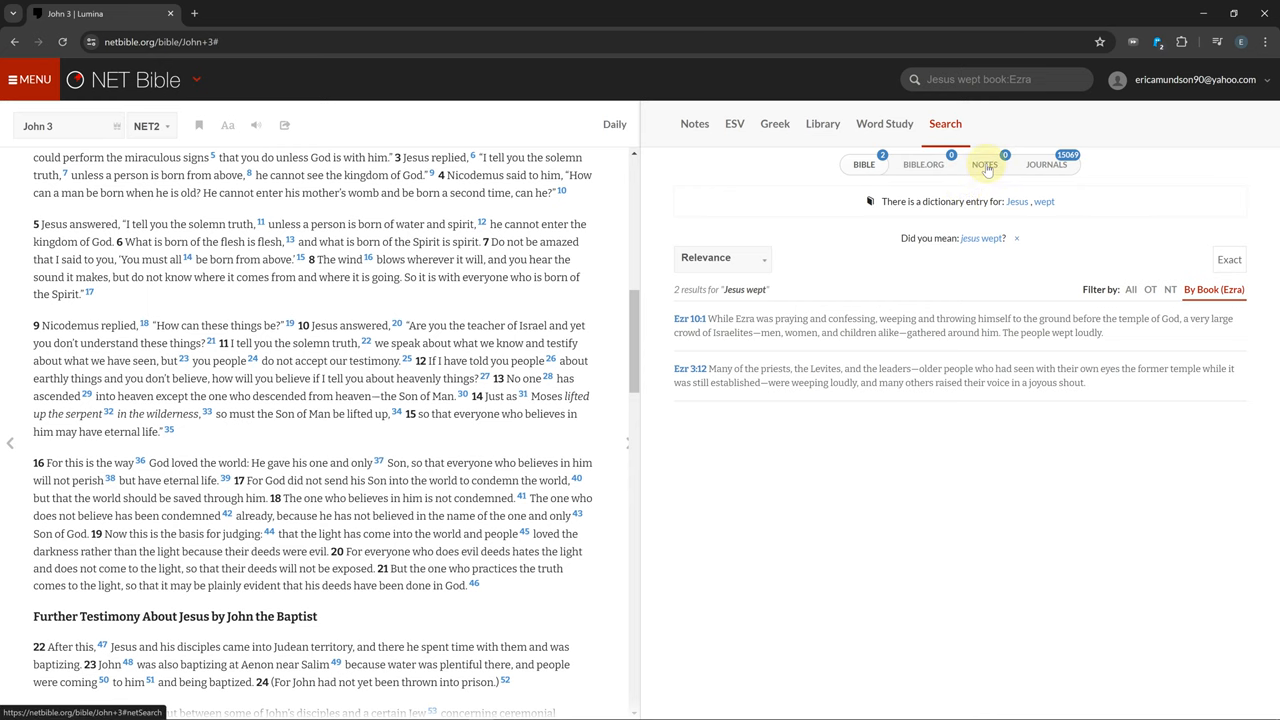
# Toggle between Notes and Bible results, then show results from all testaments
pyautogui.click(864, 164)
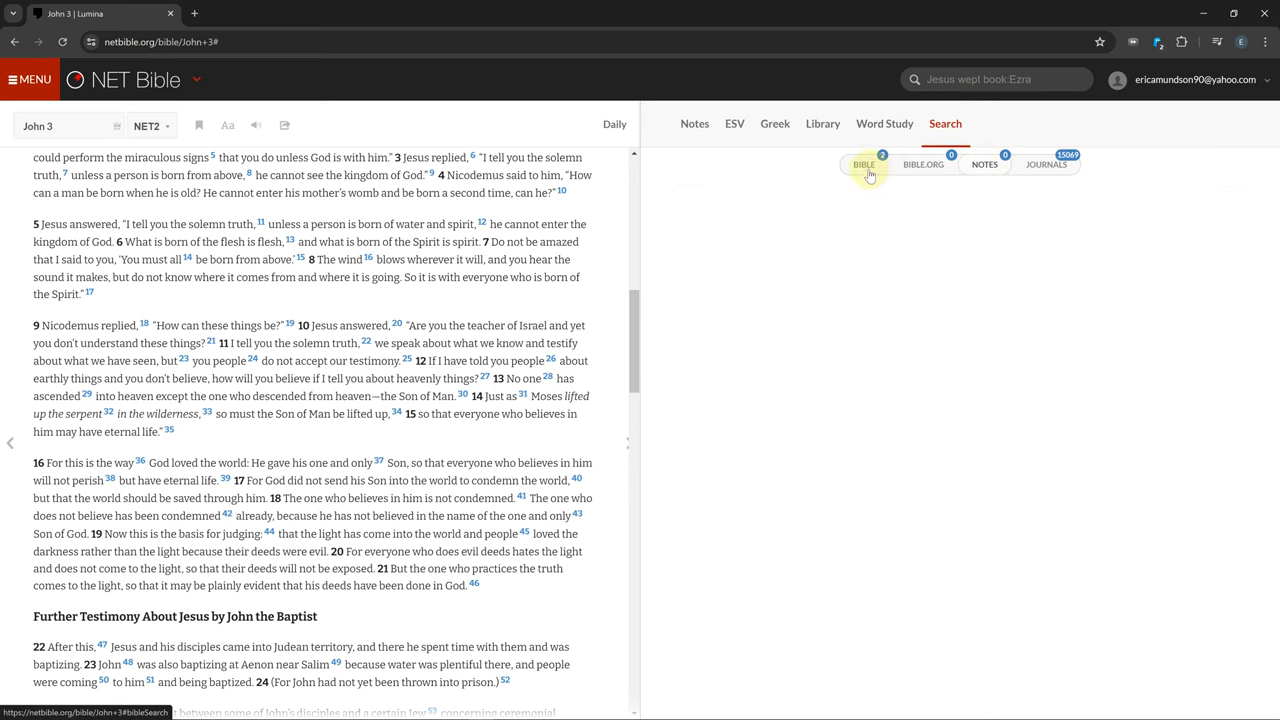
pyautogui.click(864, 164)
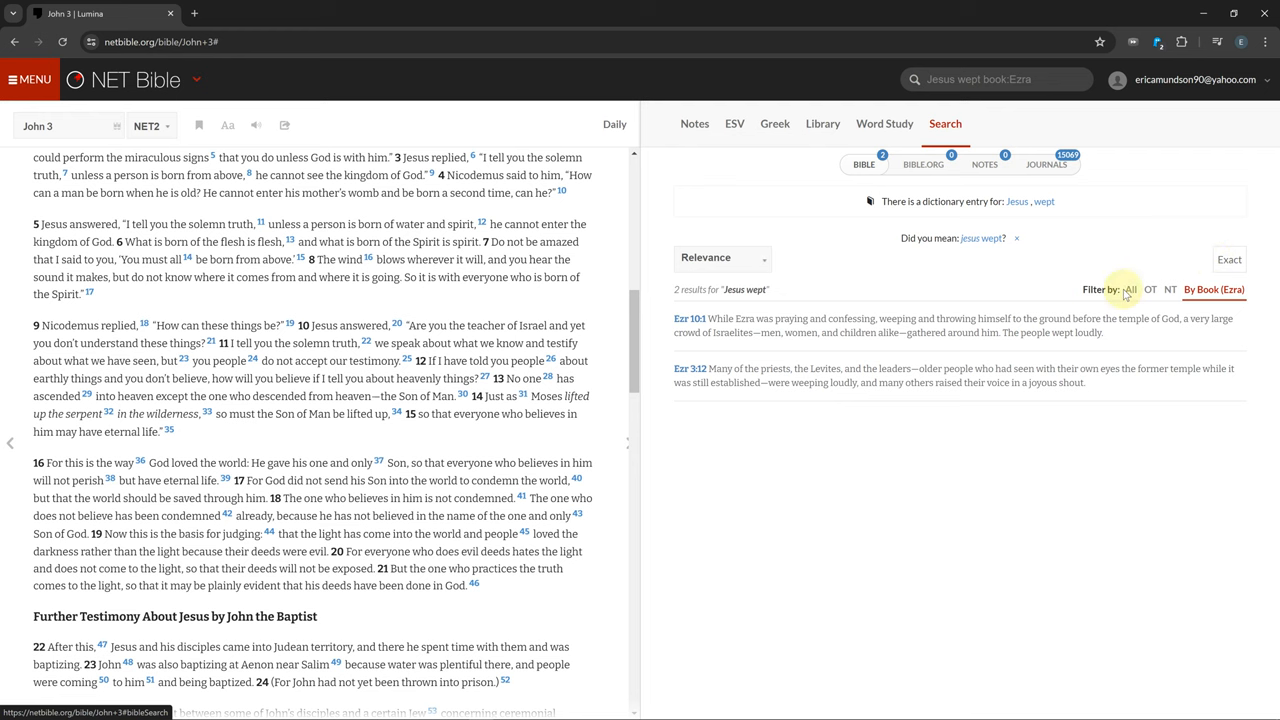
pyautogui.click(1130, 288)
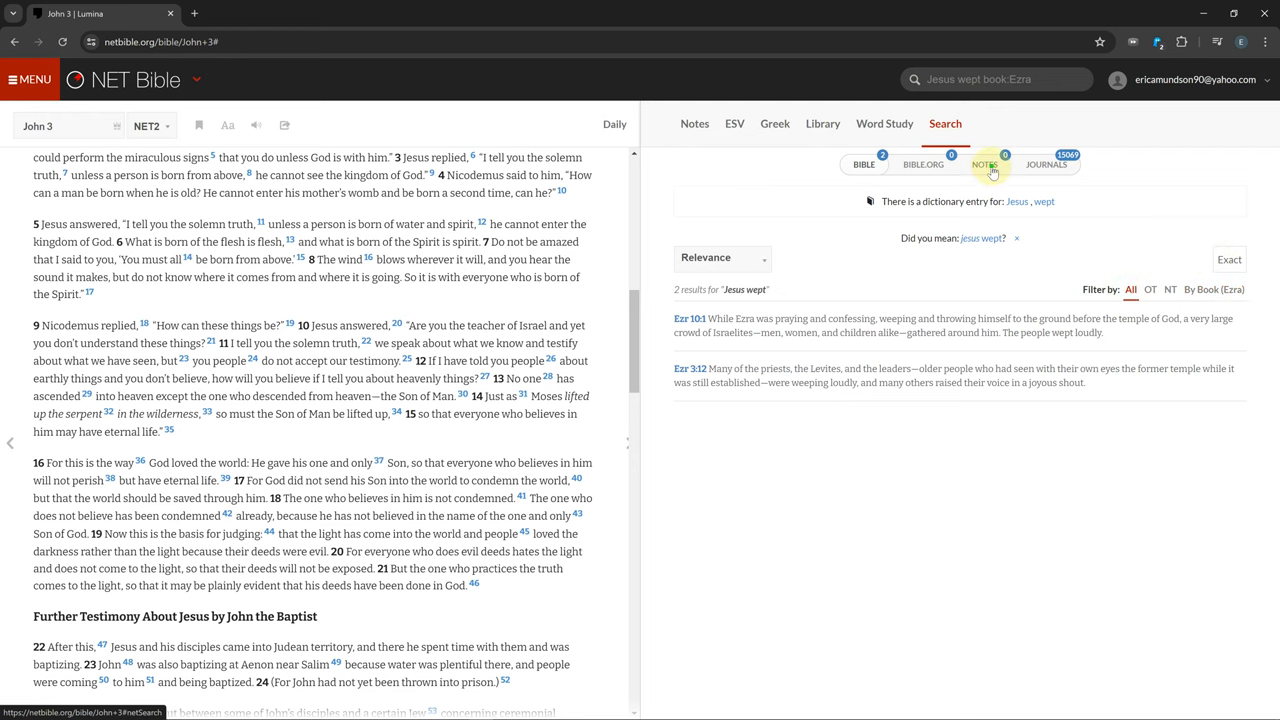